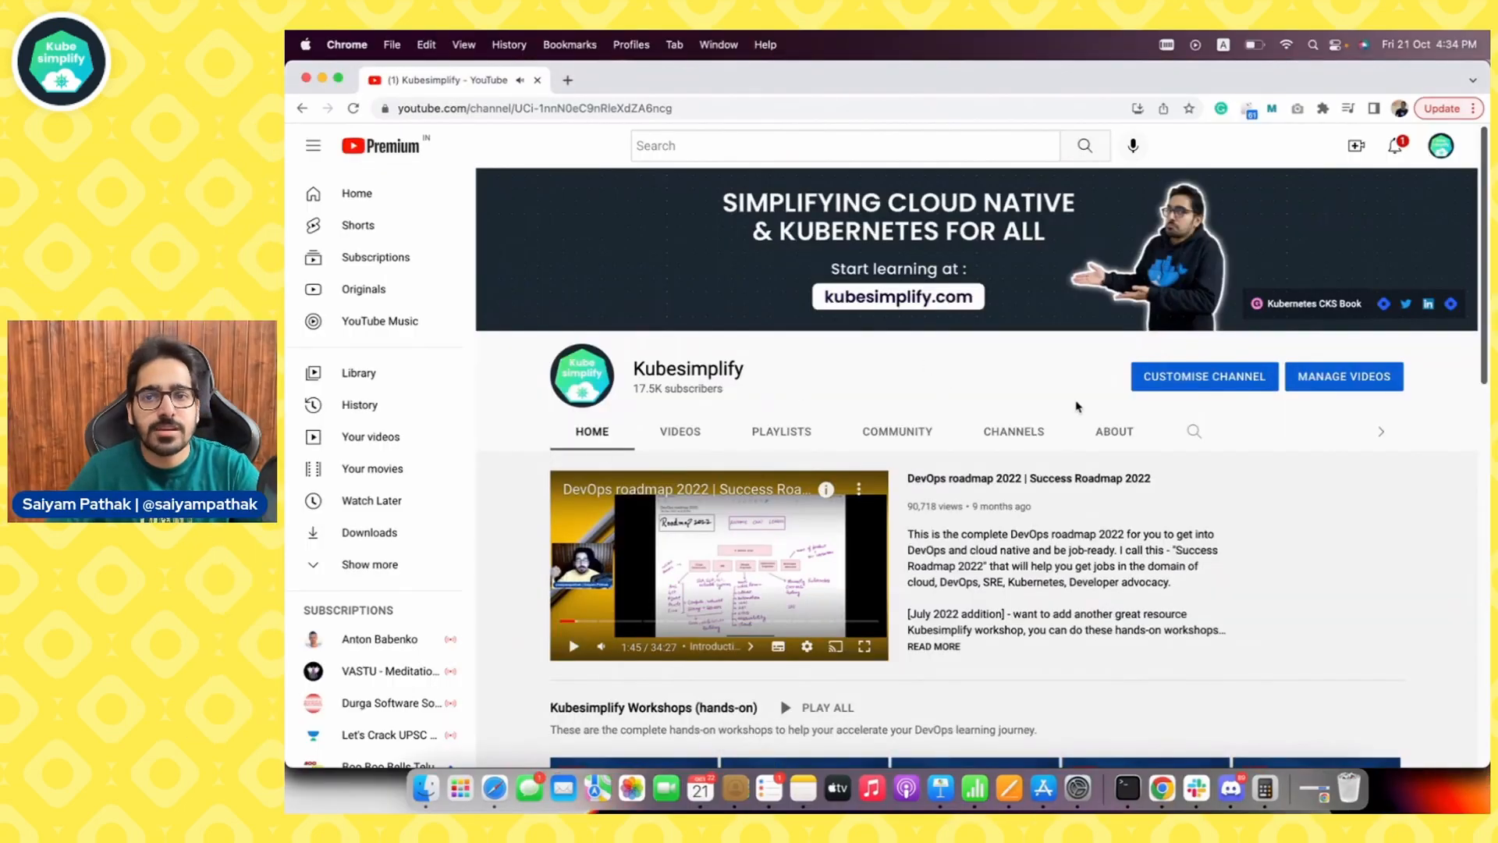
pyautogui.moveTo(915, 508)
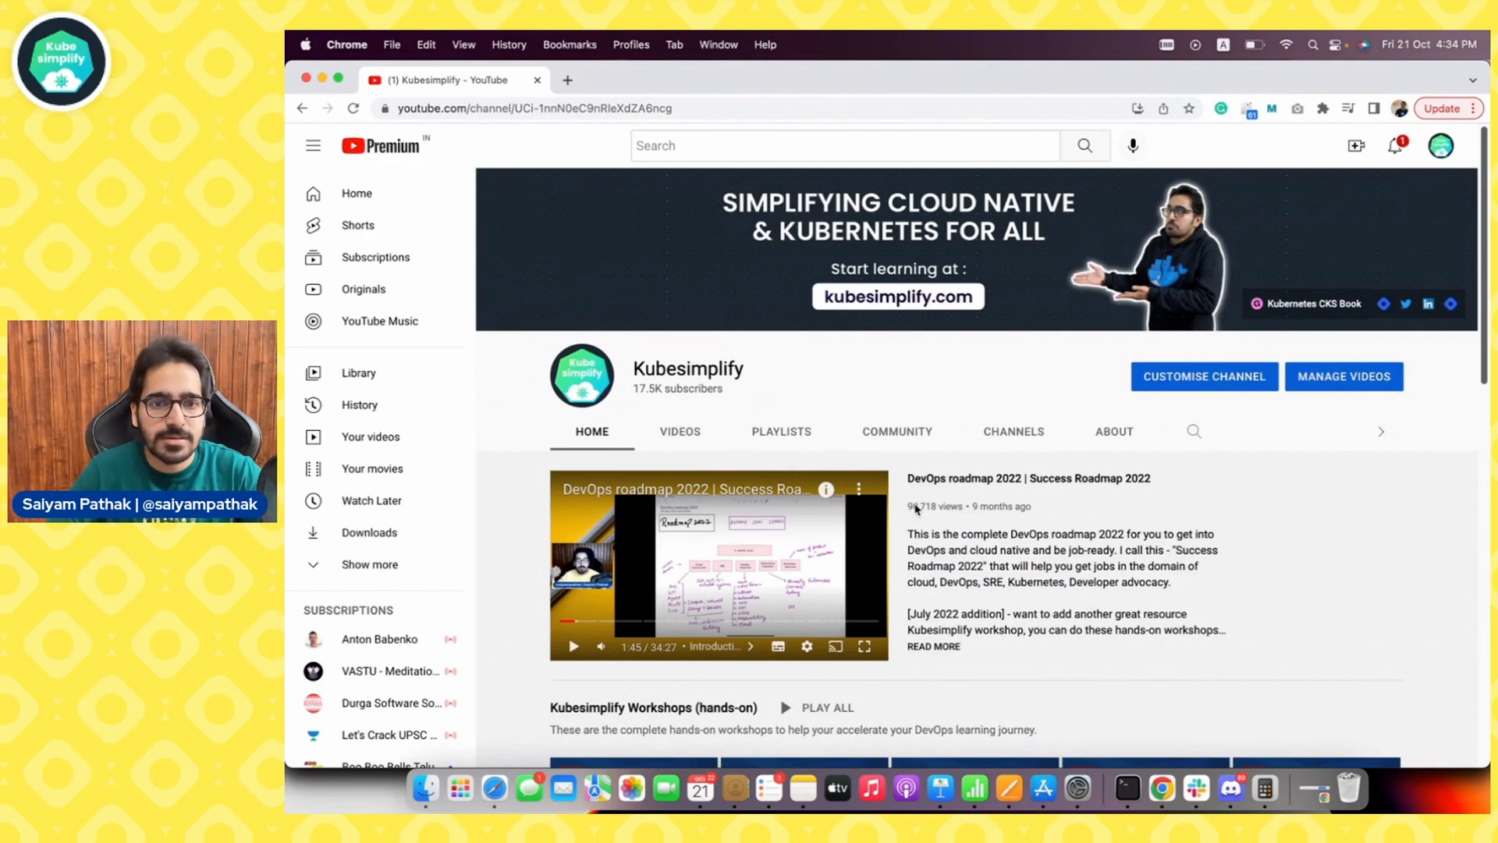
# Scroll past the hands-on workshops and open the channel's Video Uploads playlist of 43 videos
pyautogui.scroll(-3)
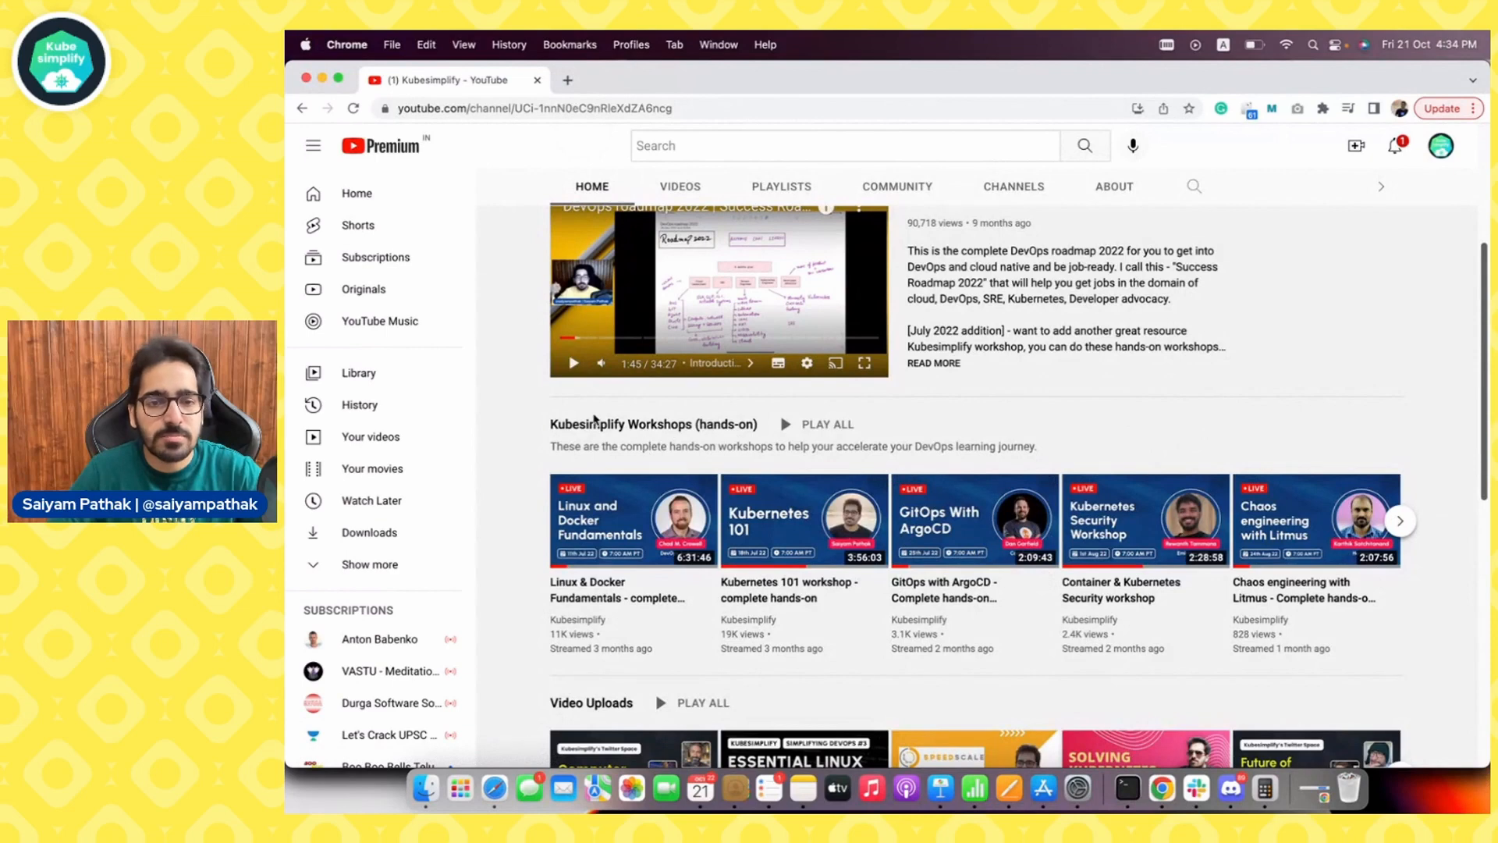
pyautogui.moveTo(966, 428)
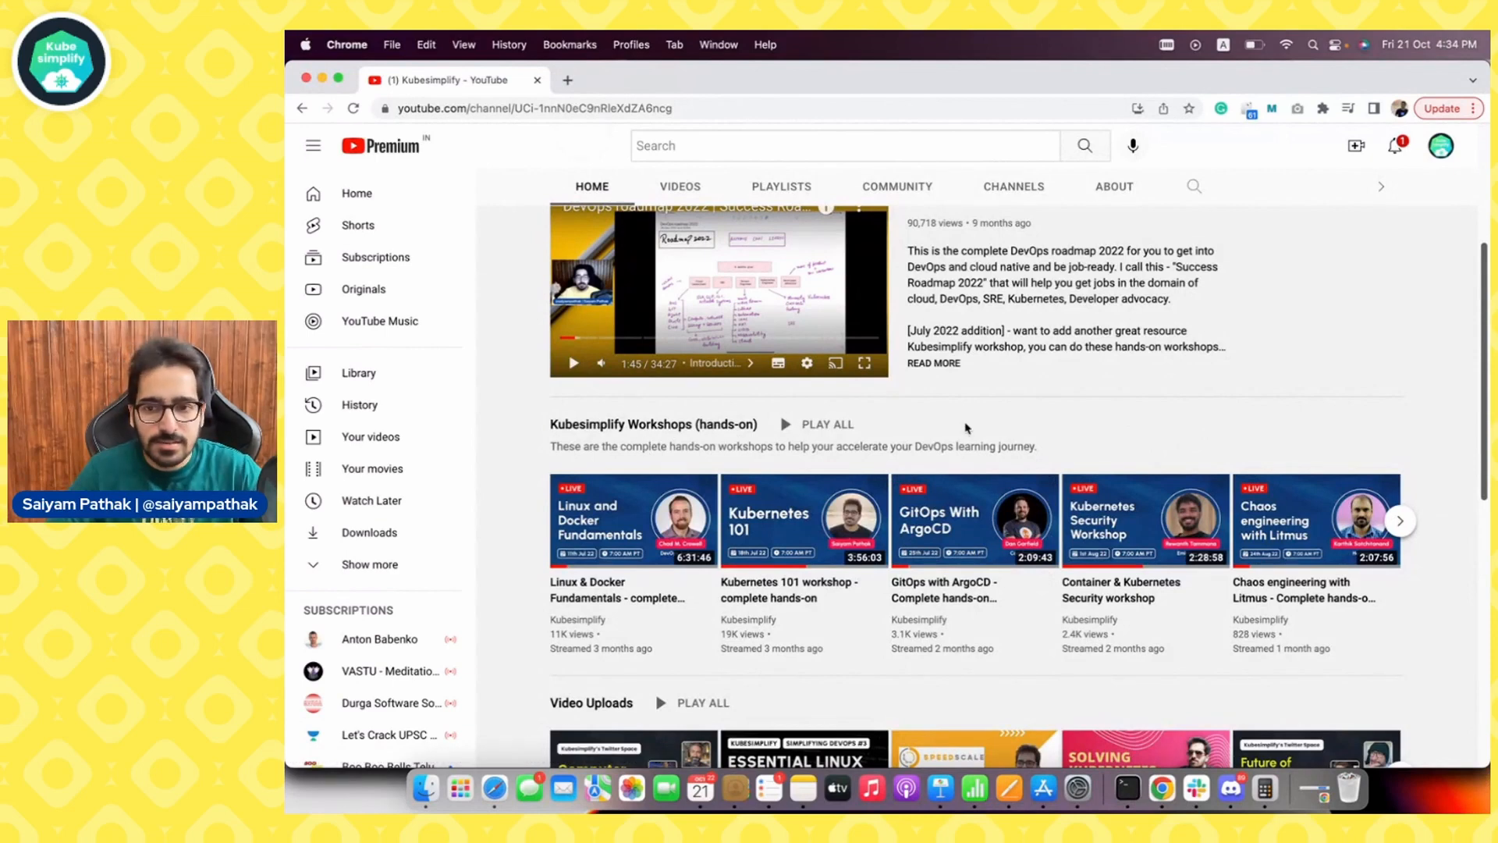
pyautogui.moveTo(646, 587)
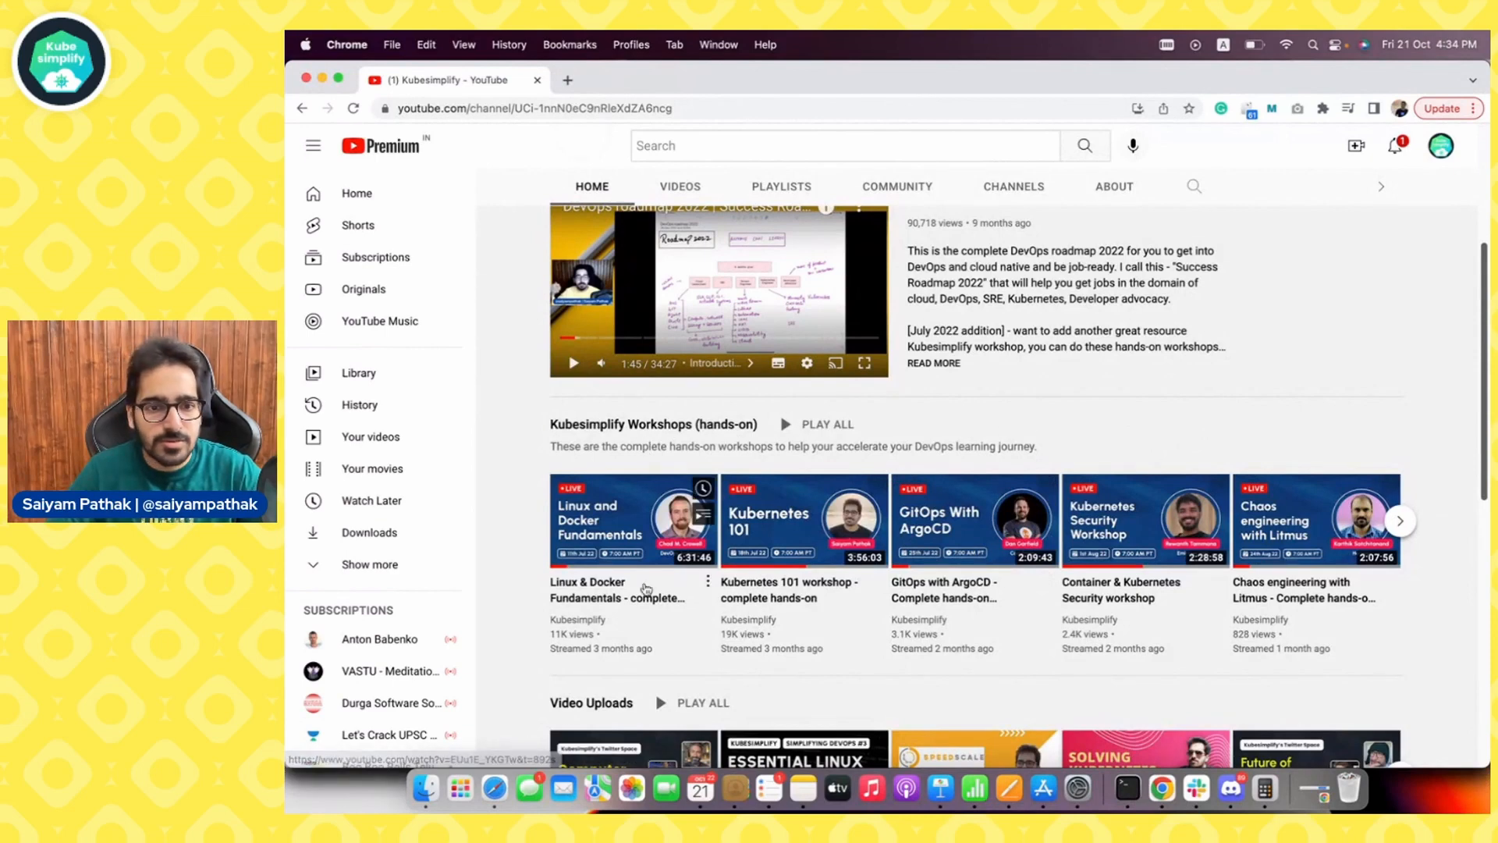
pyautogui.moveTo(968, 612)
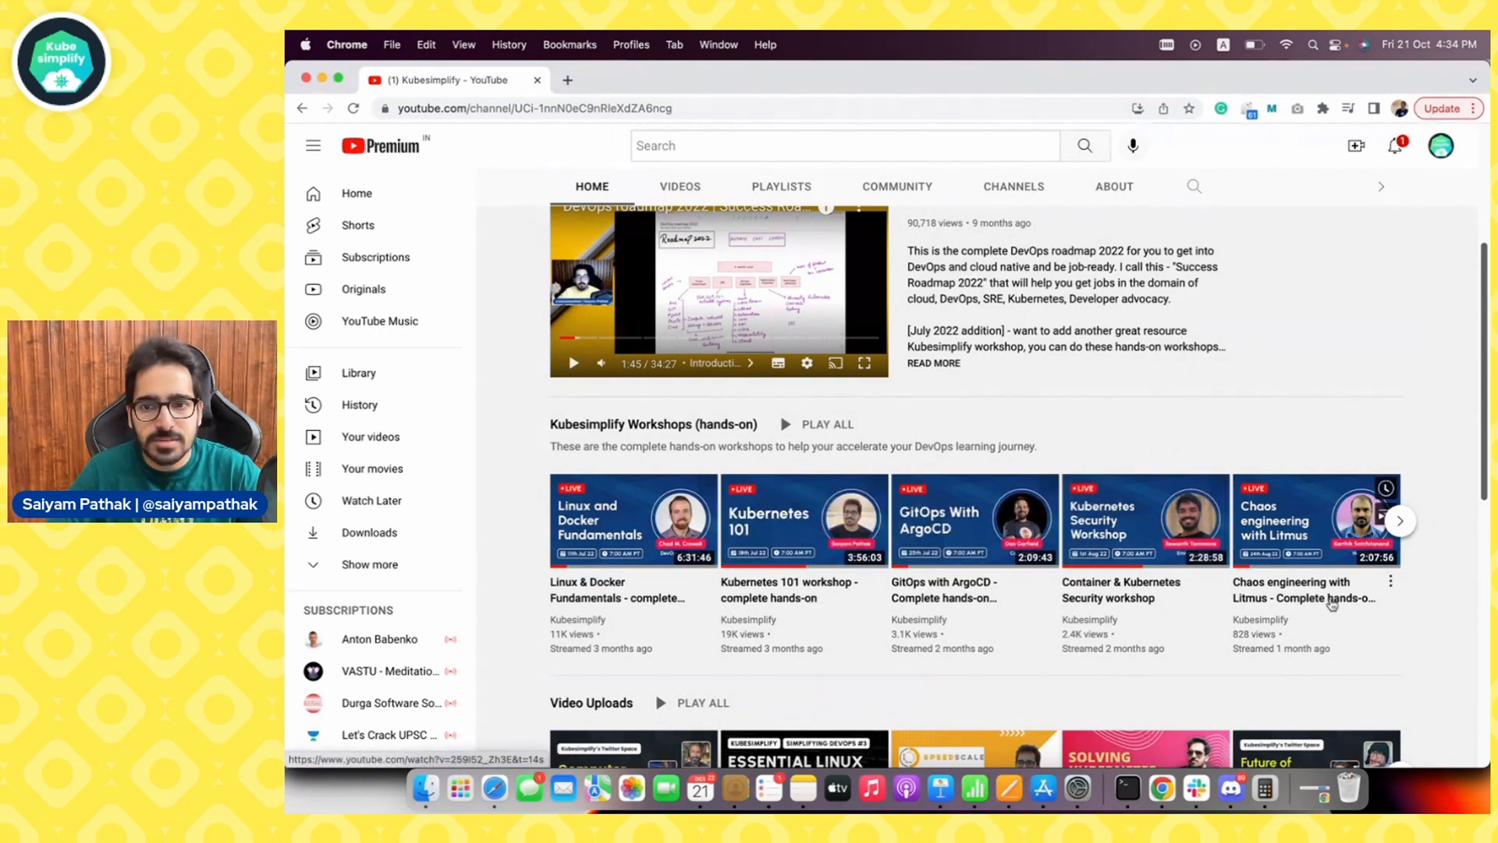
pyautogui.click(1400, 520)
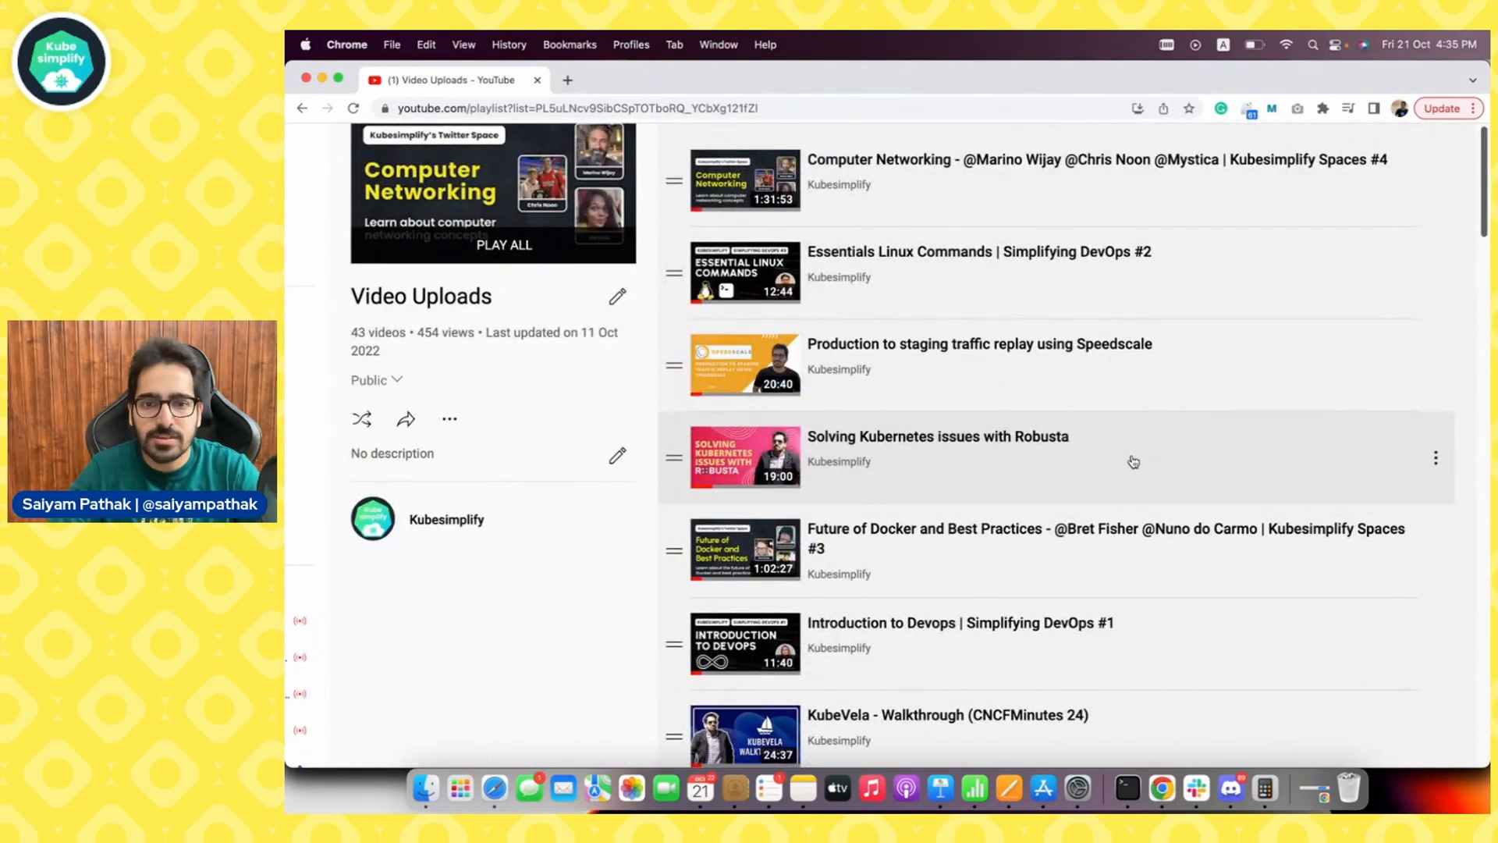
pyautogui.moveTo(1072, 510)
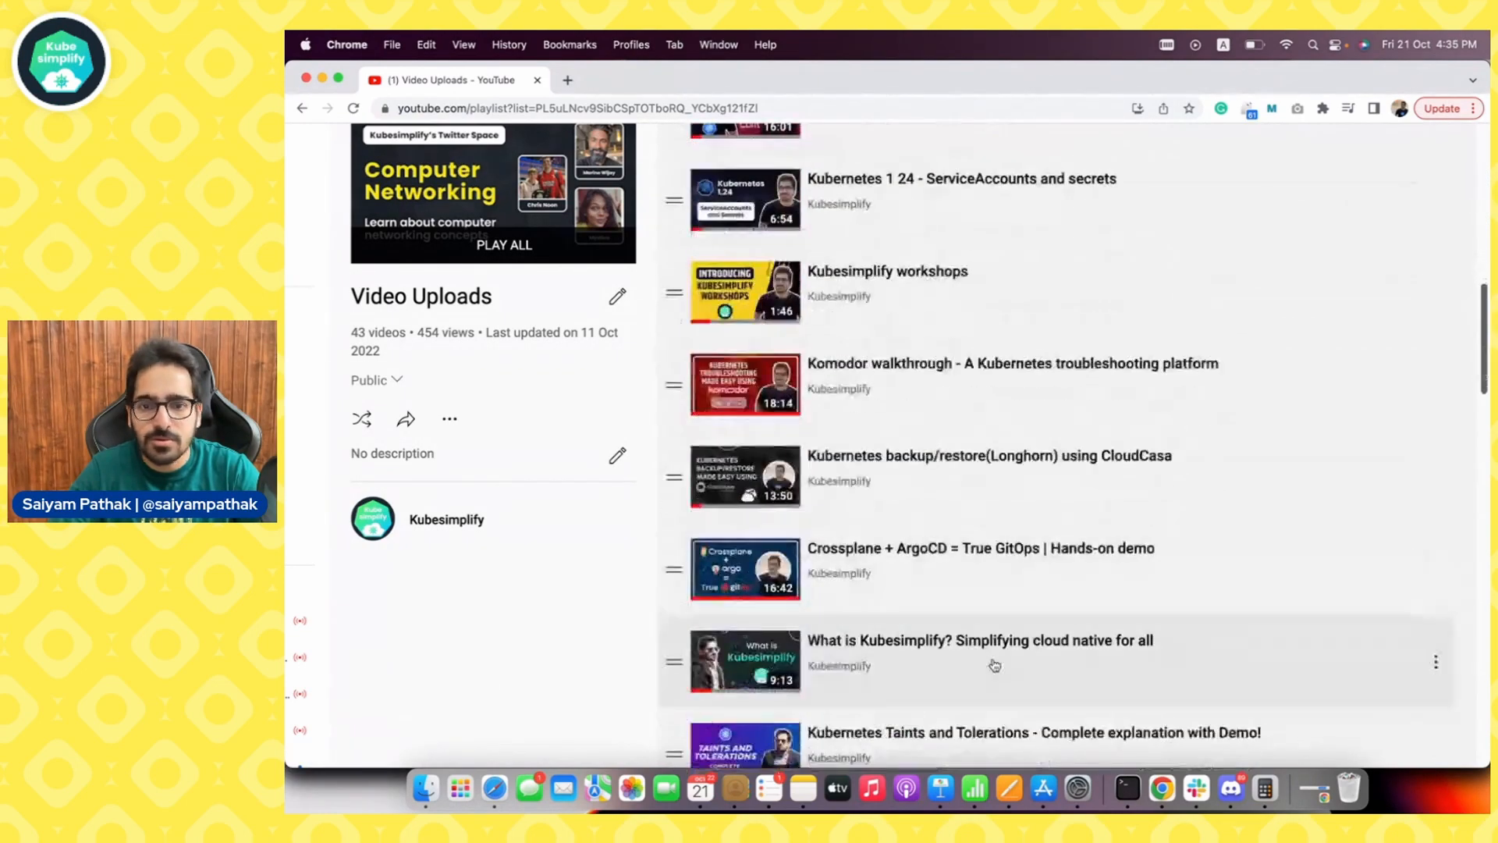
pyautogui.scroll(-3)
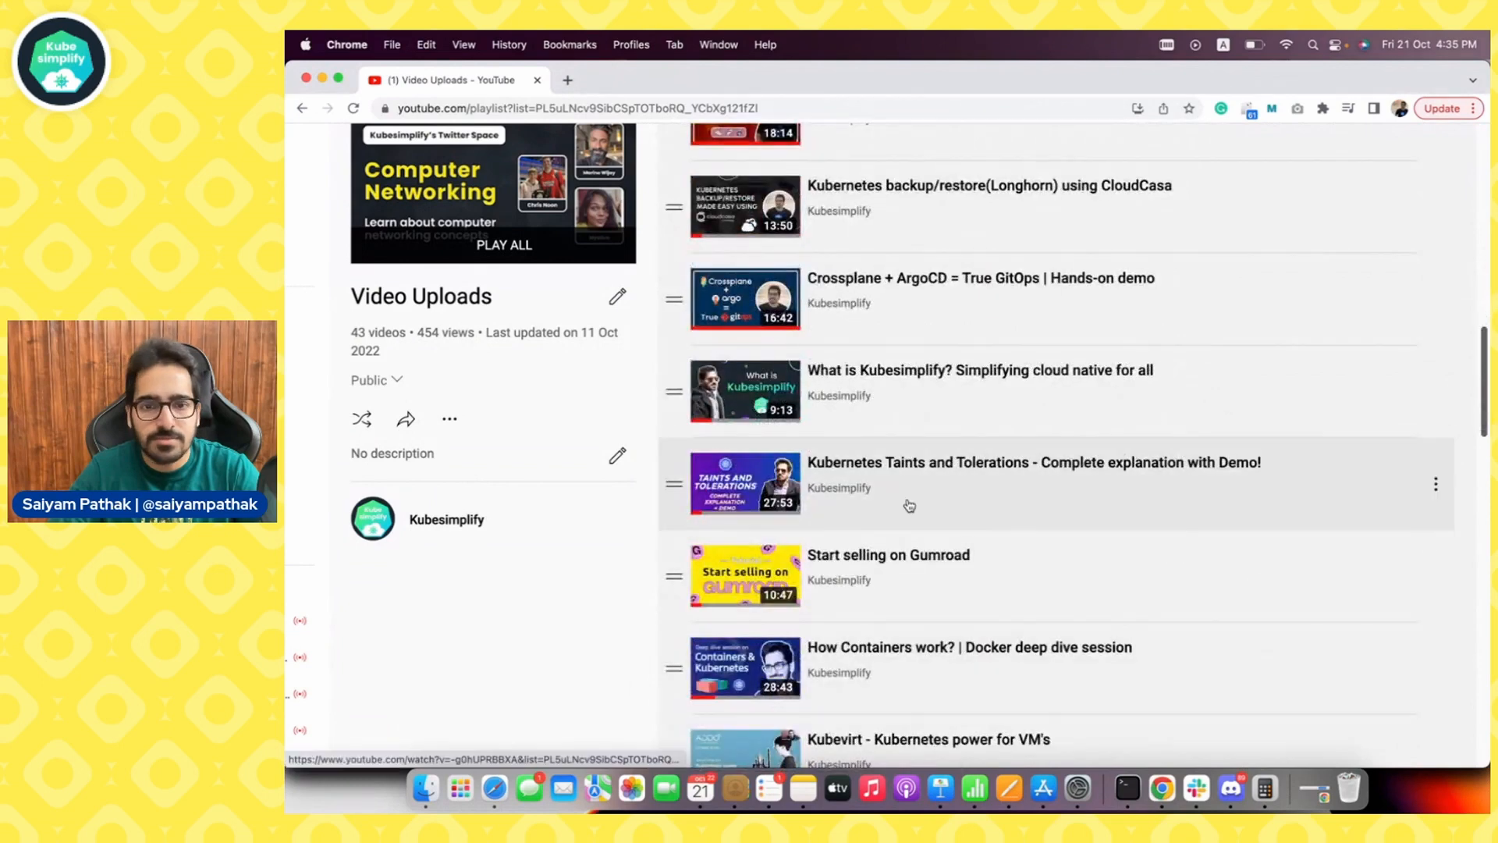
pyautogui.moveTo(839, 672)
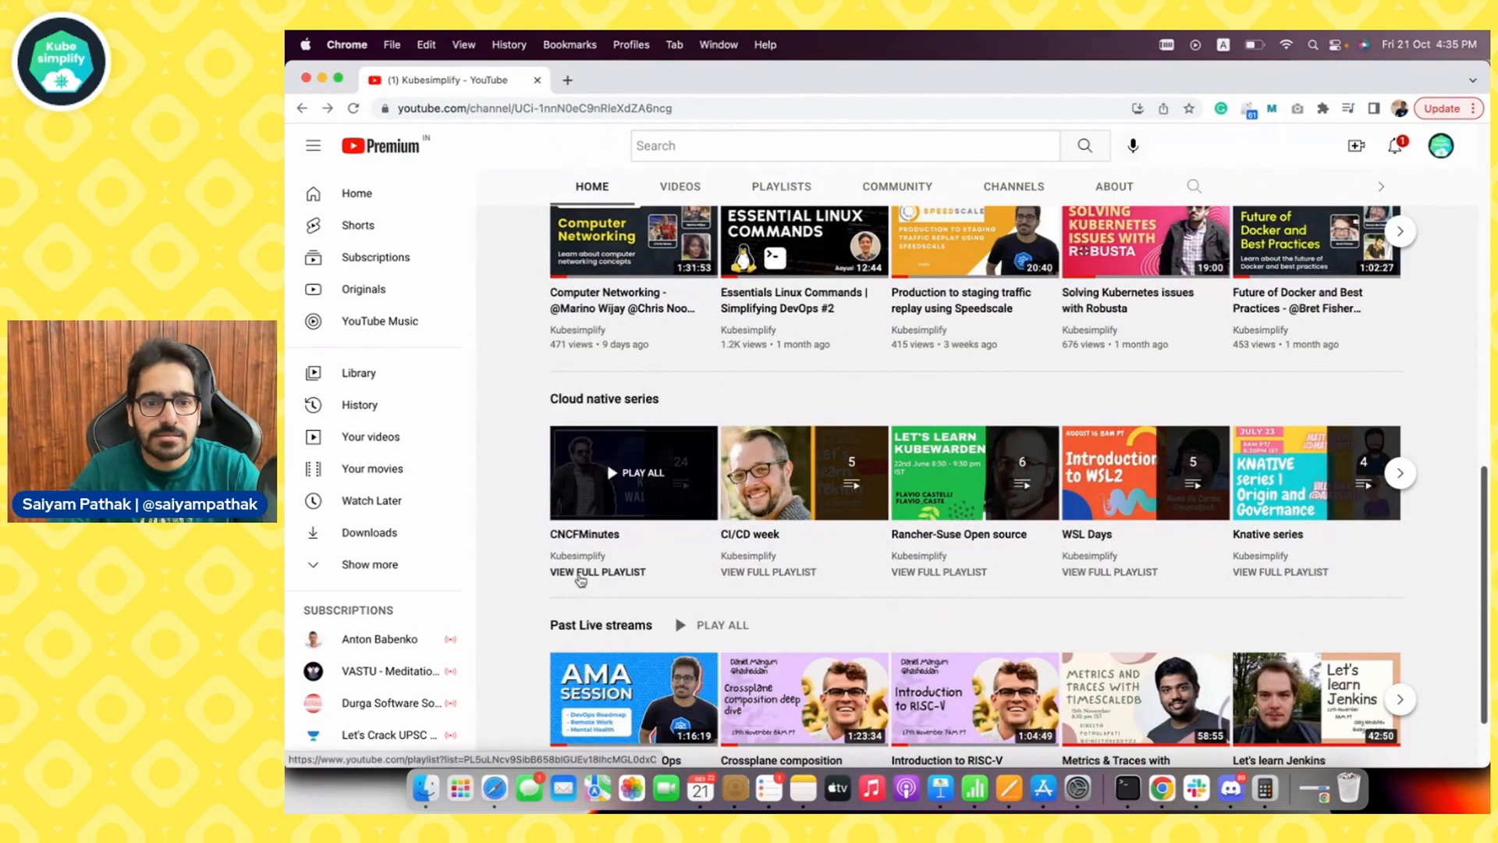
pyautogui.click(597, 572)
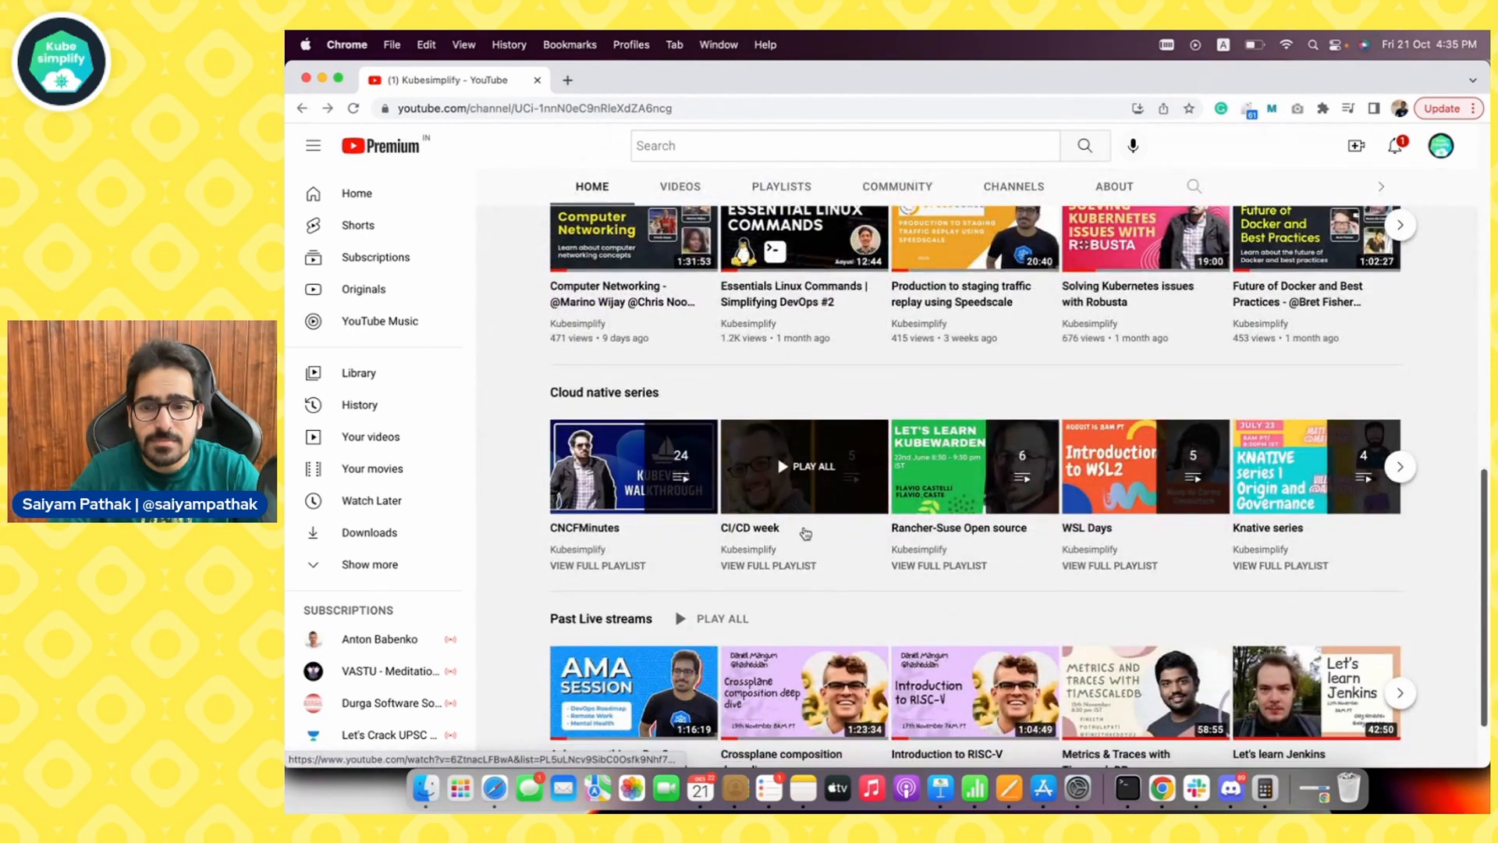
pyautogui.scroll(-3)
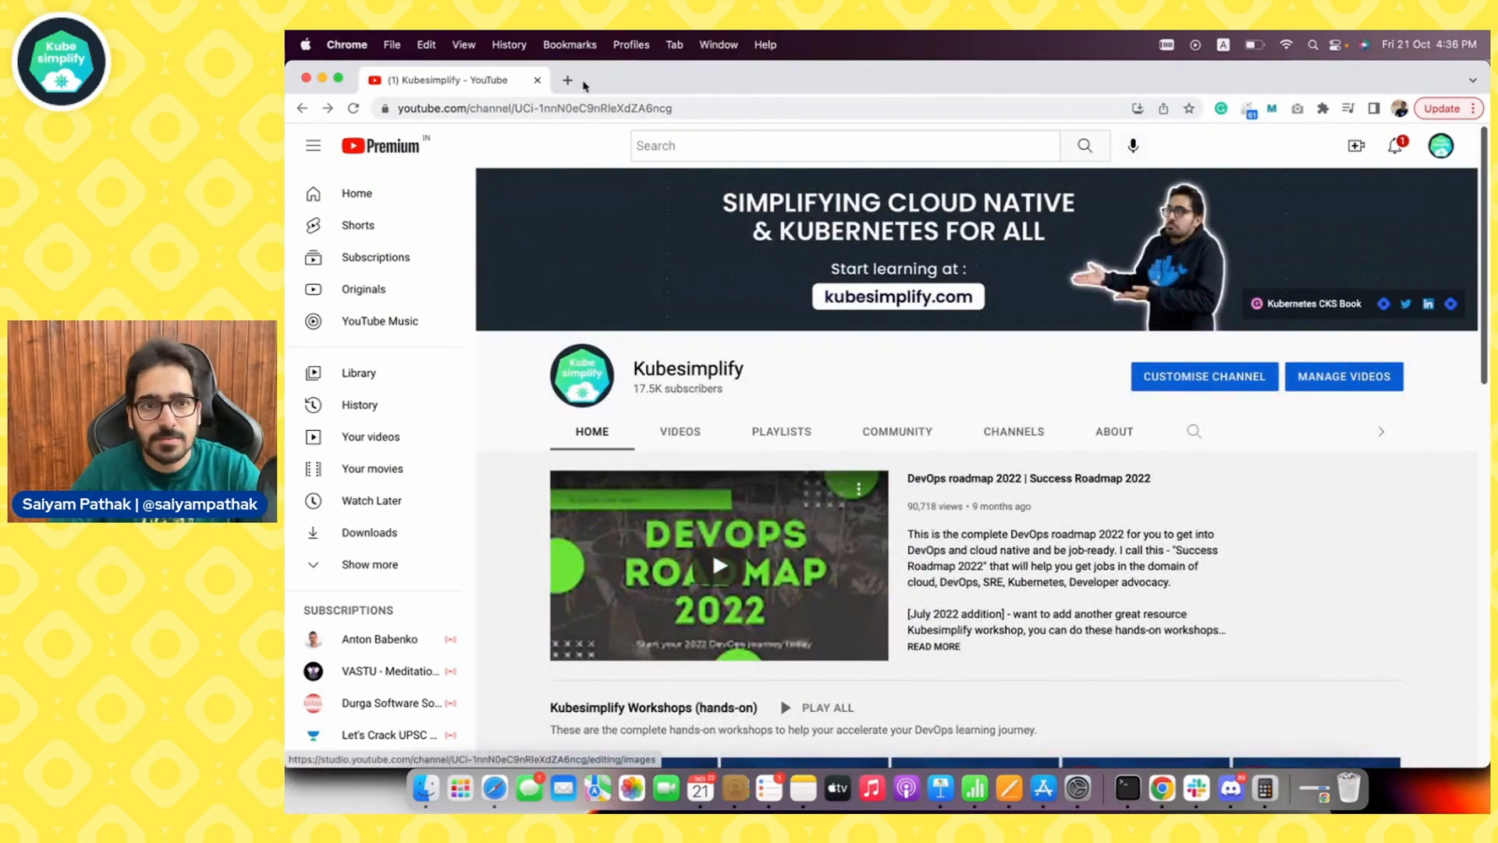
# Open kubesimplify.com in a new tab, browse the home page, and show the Learn menu
pyautogui.click(567, 79)
pyautogui.write('kubesimplify.com')
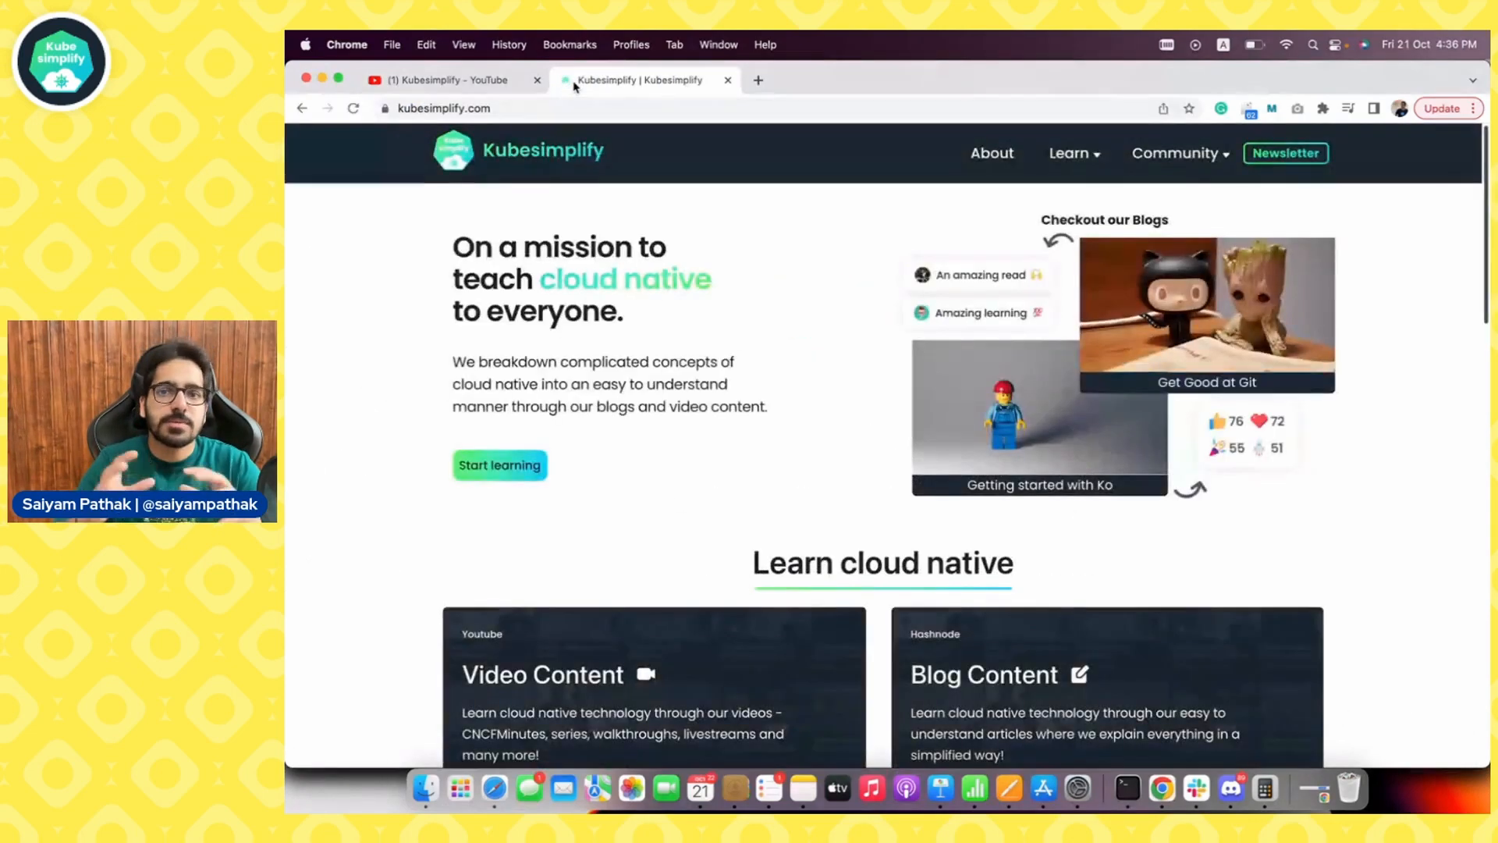
pyautogui.moveTo(755, 212)
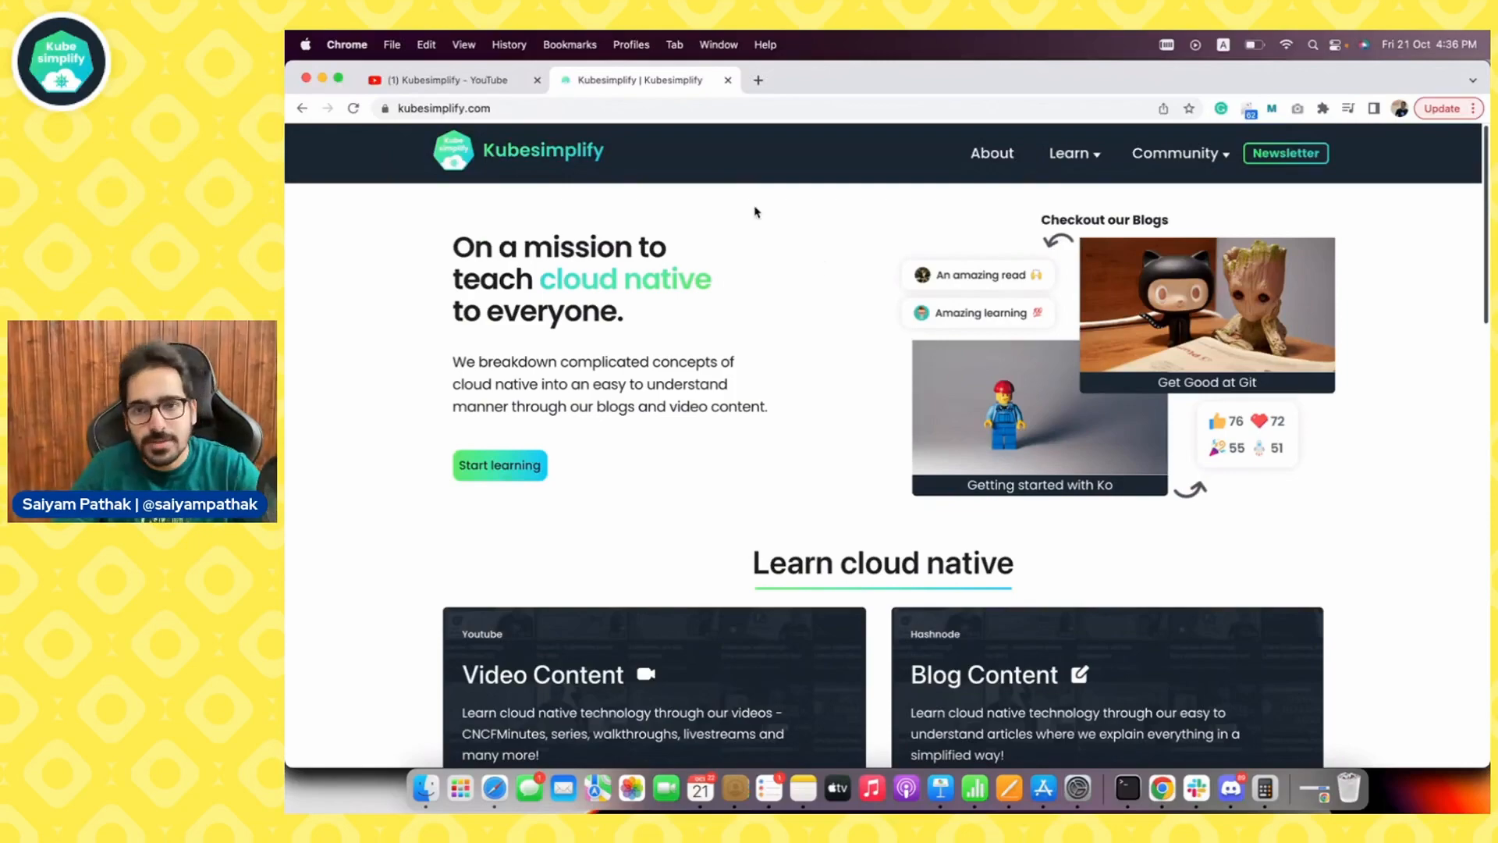
pyautogui.moveTo(843, 320)
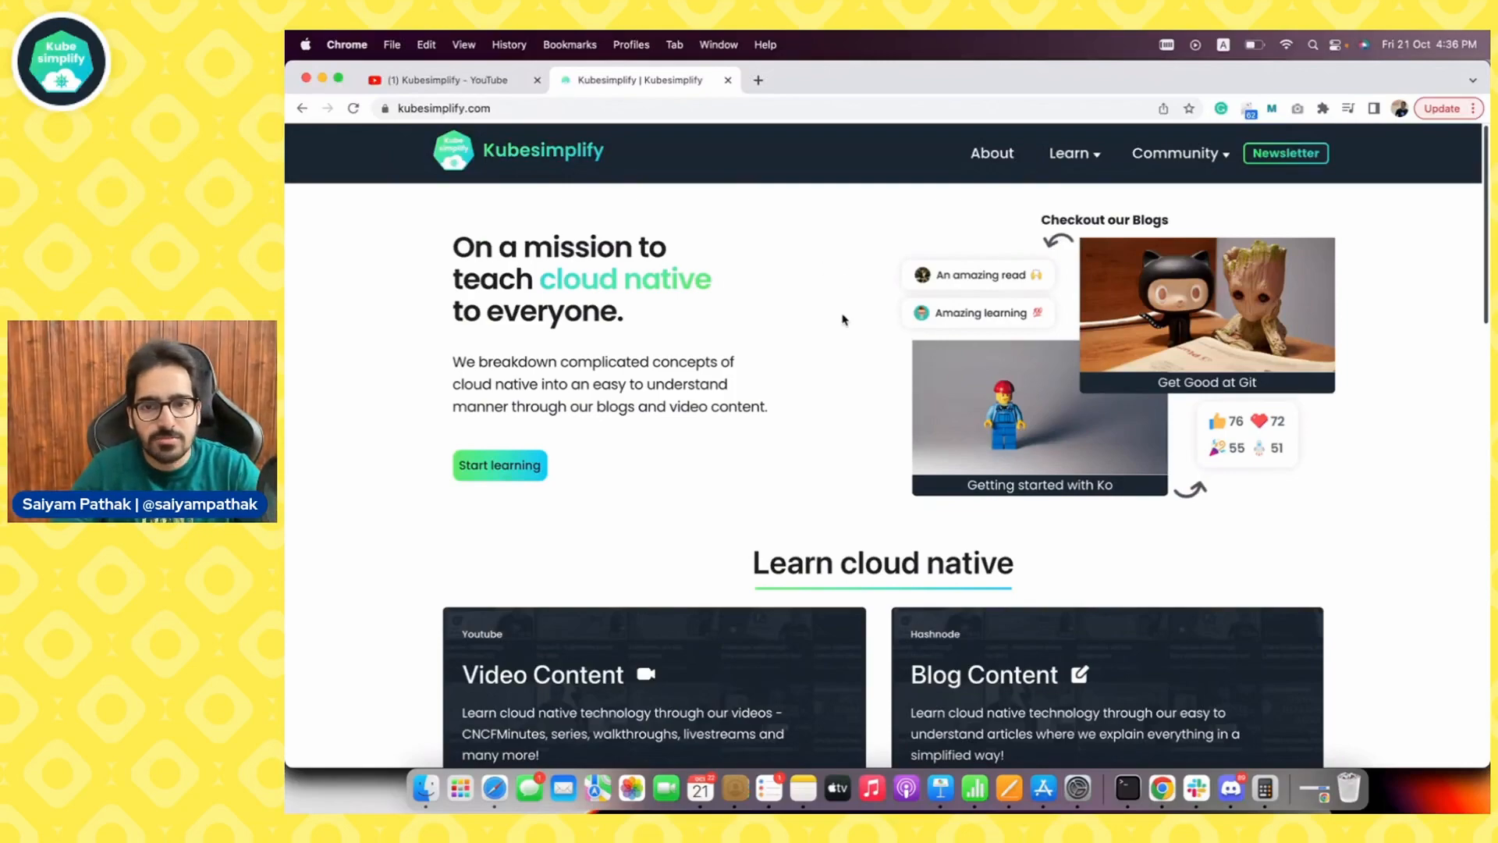
pyautogui.scroll(-3)
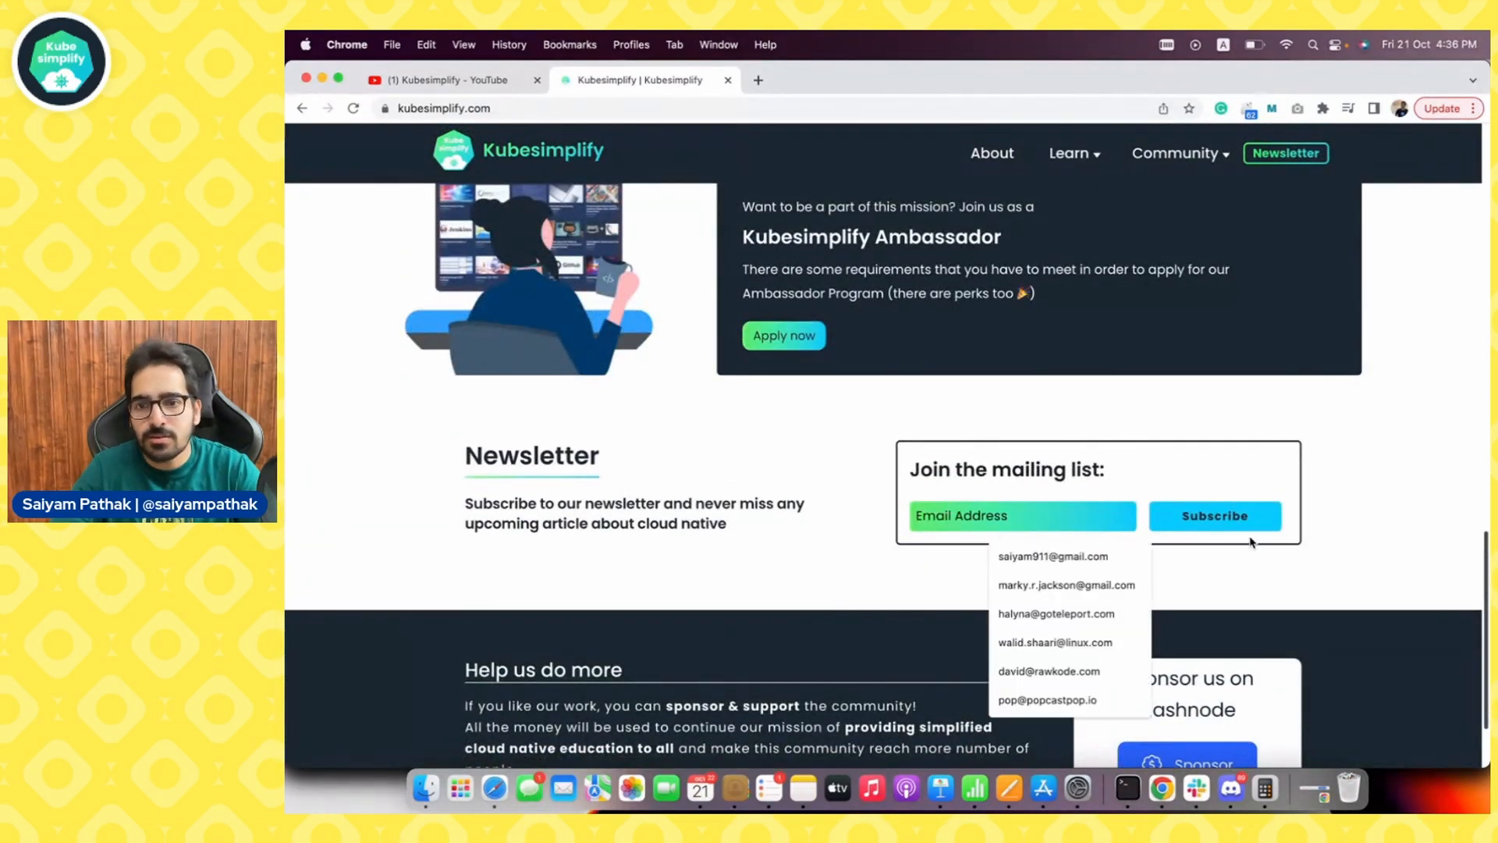
pyautogui.scroll(-3)
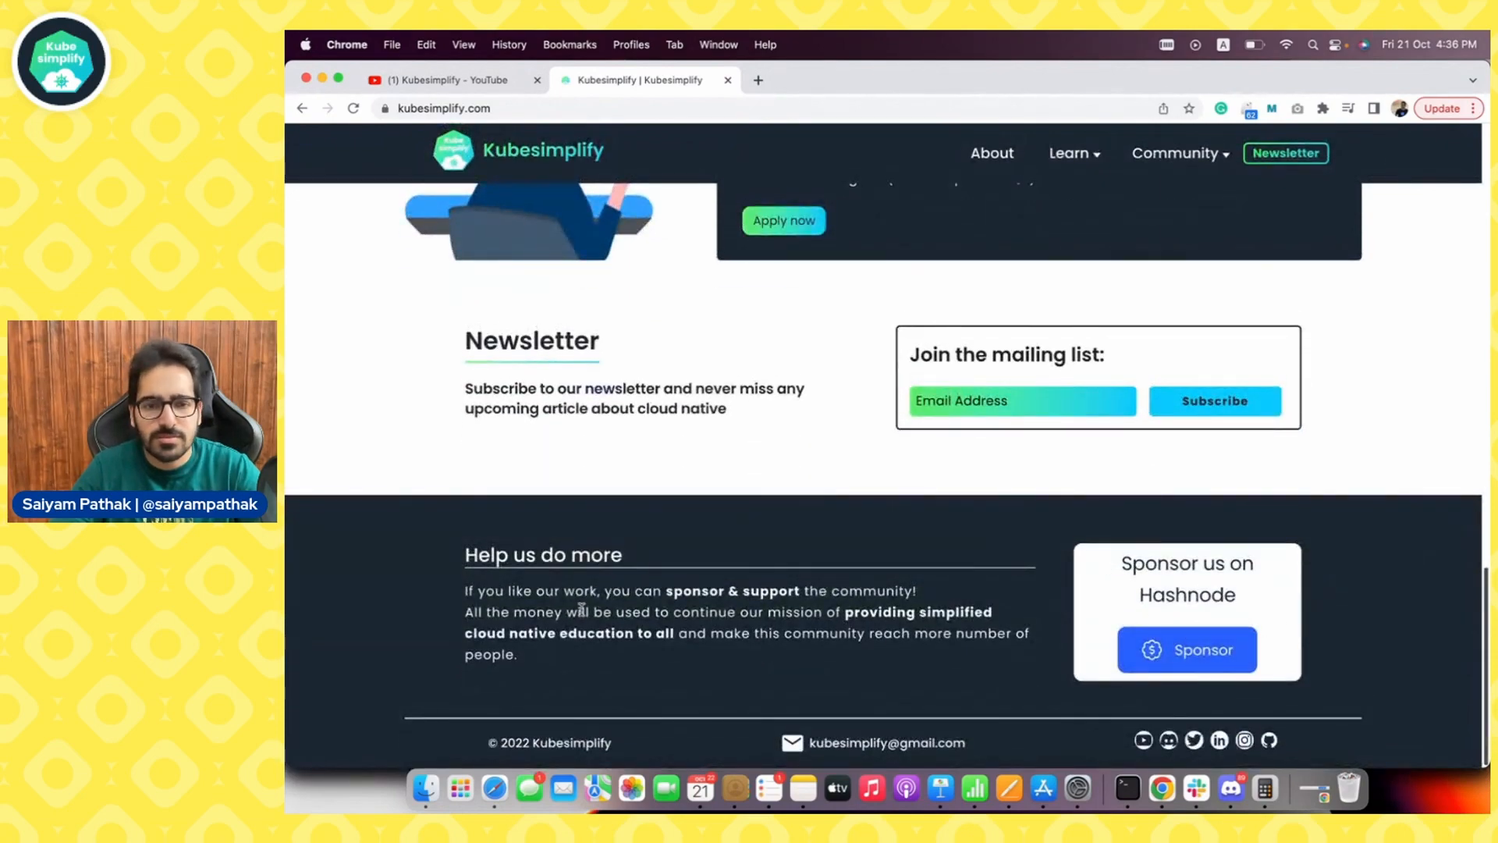
pyautogui.click(1069, 153)
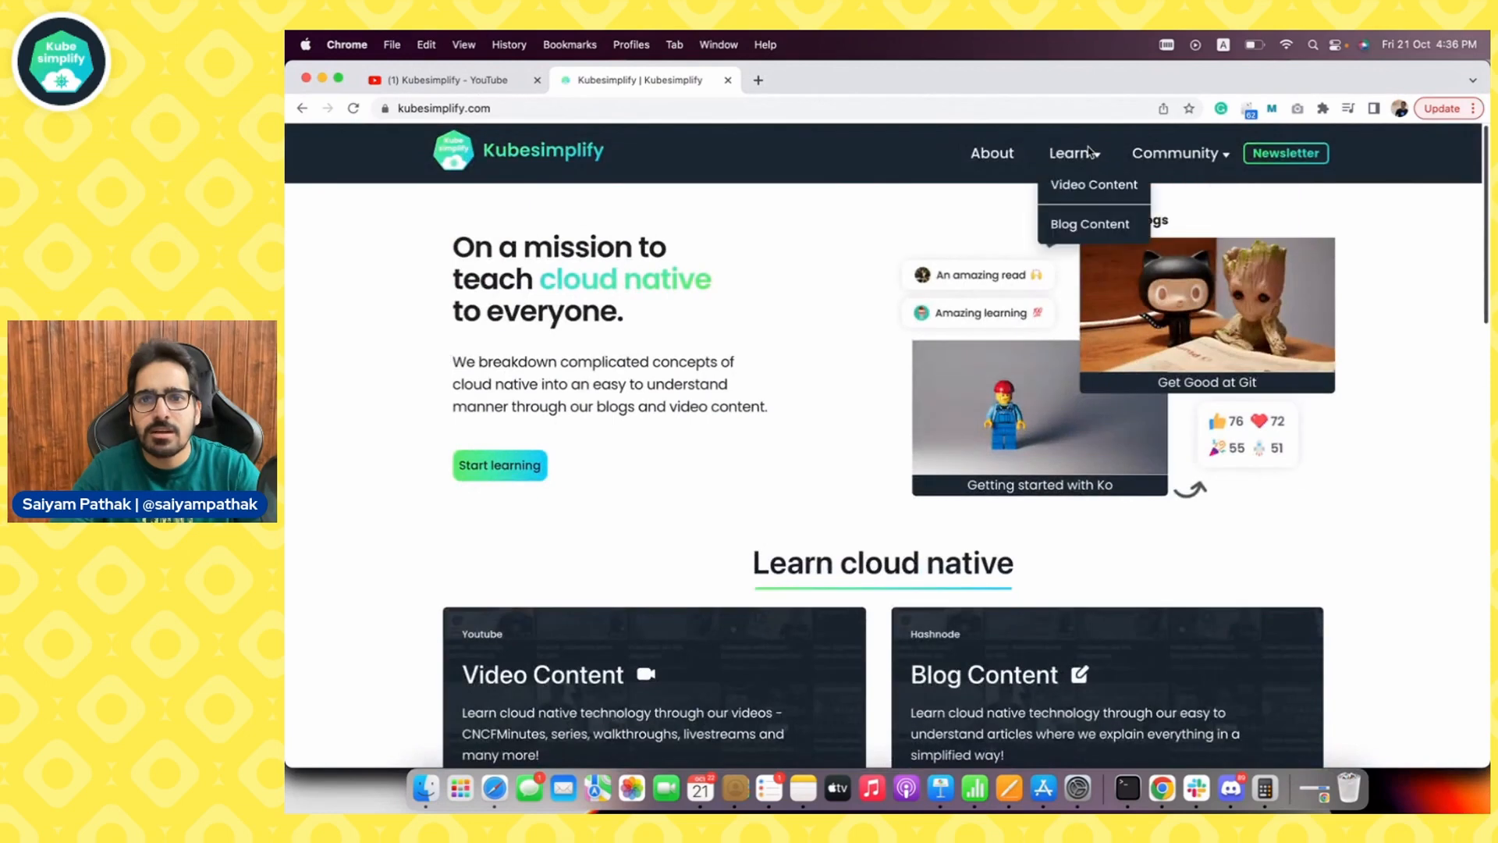
pyautogui.moveTo(1090, 223)
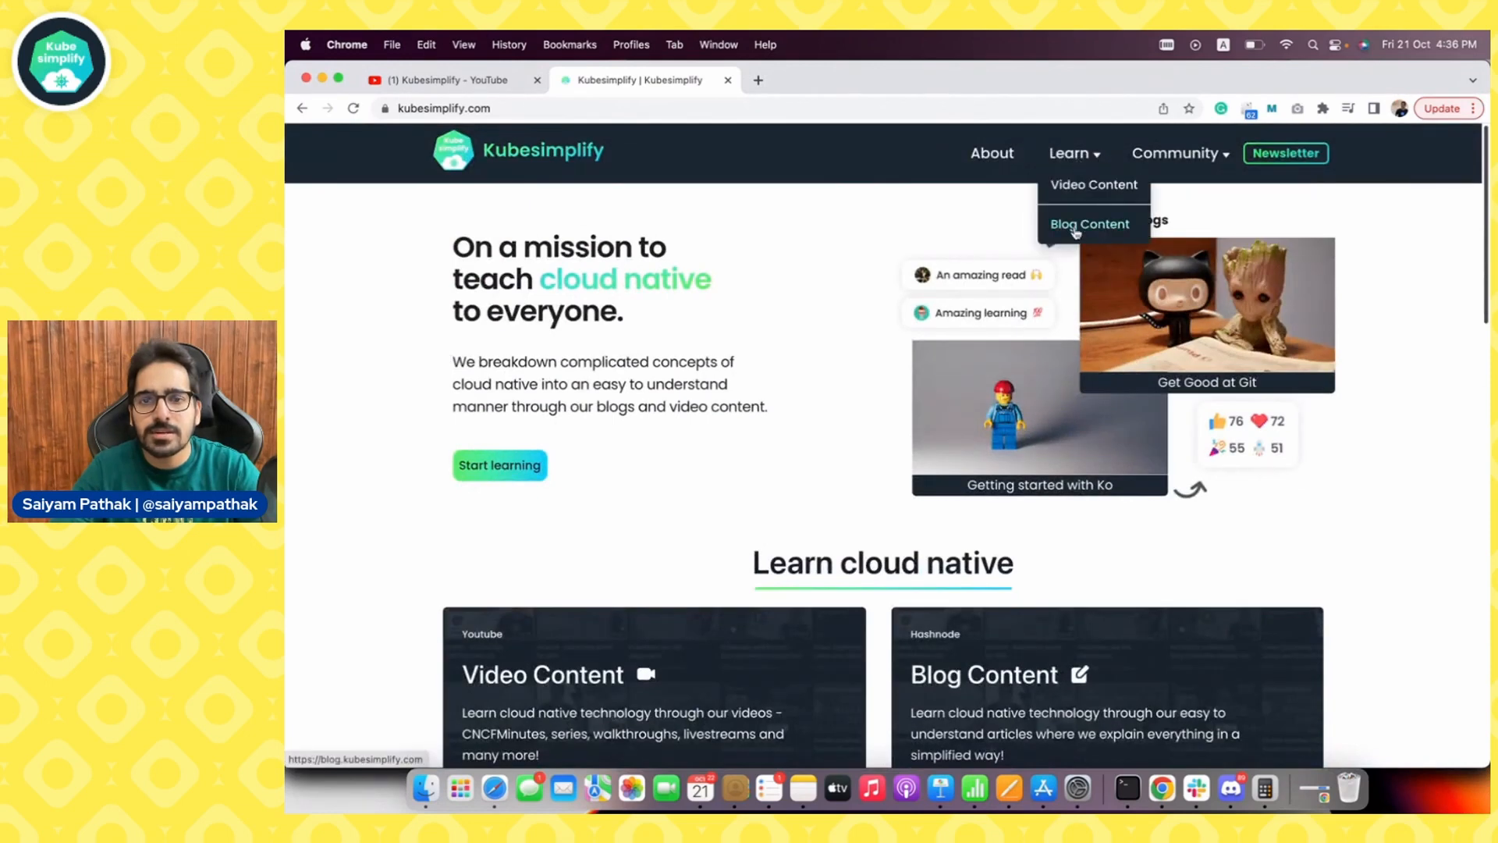
# Open Learn > Blog Content at blog.kubesimplify.com and browse the article cards
pyautogui.click(1089, 224)
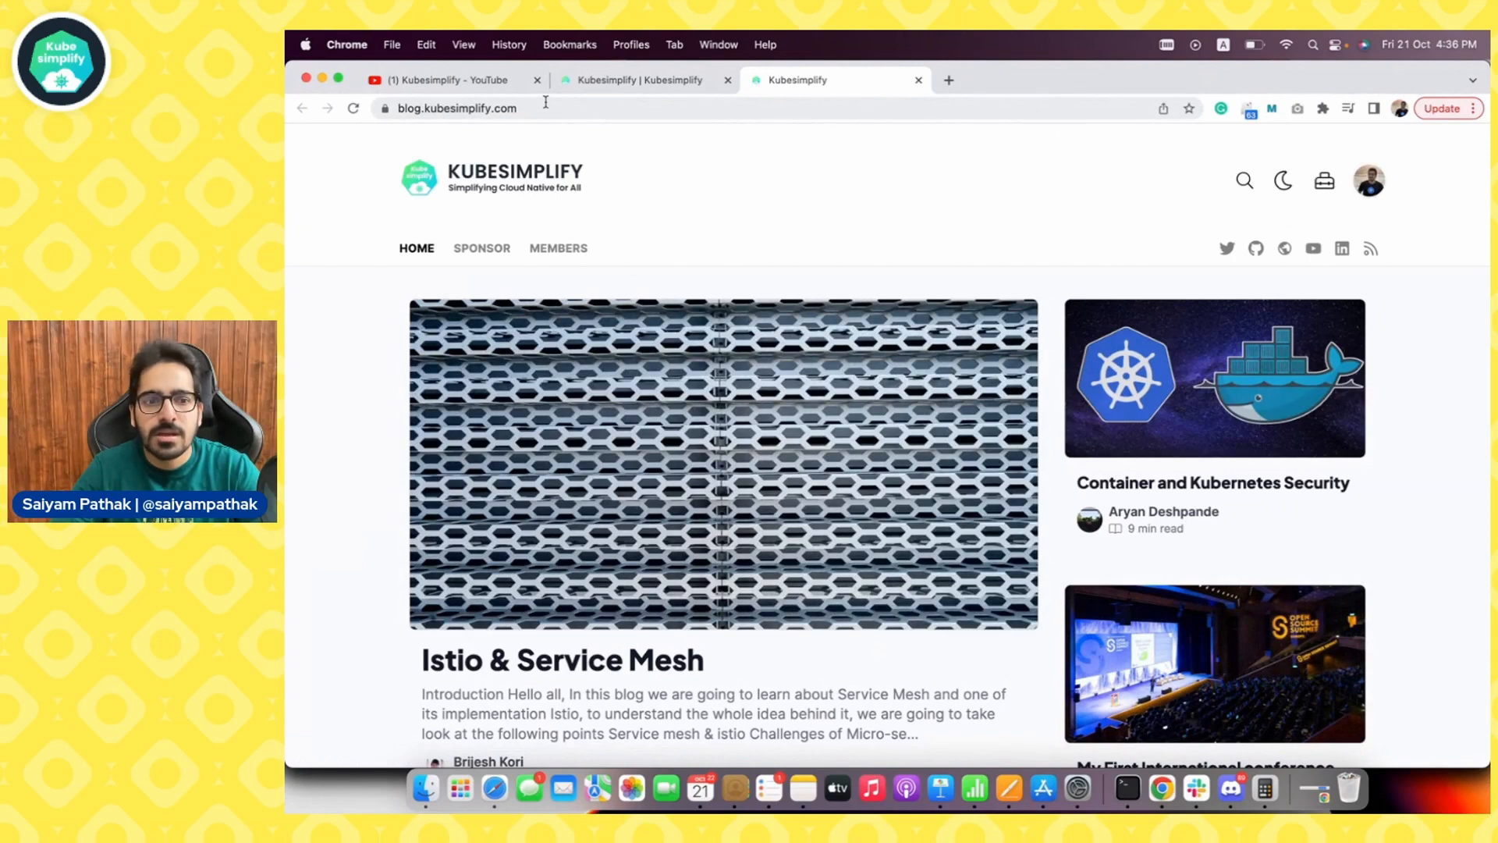
pyautogui.scroll(-3)
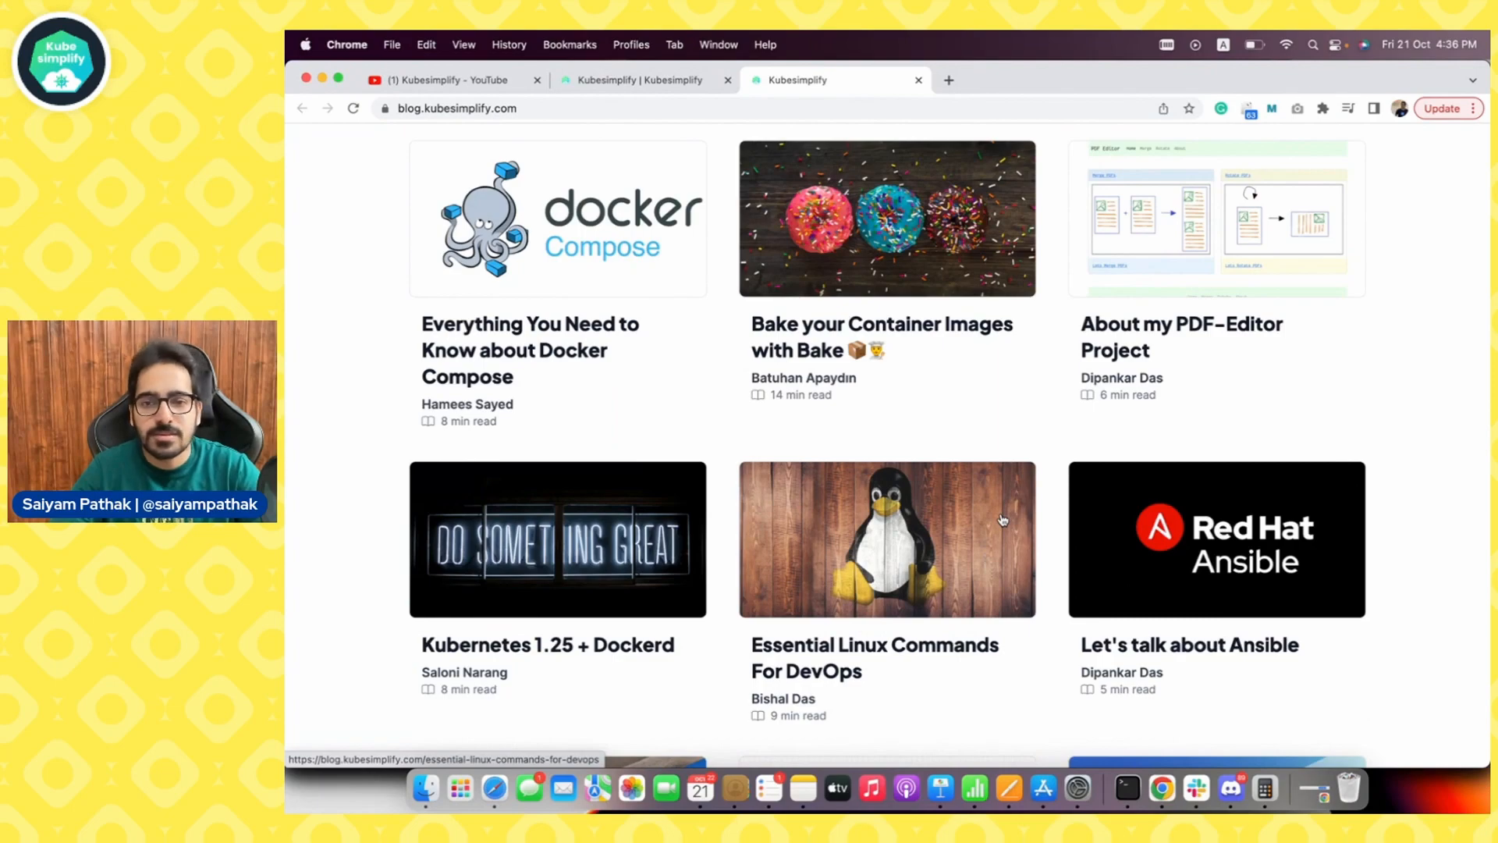
pyautogui.scroll(-3)
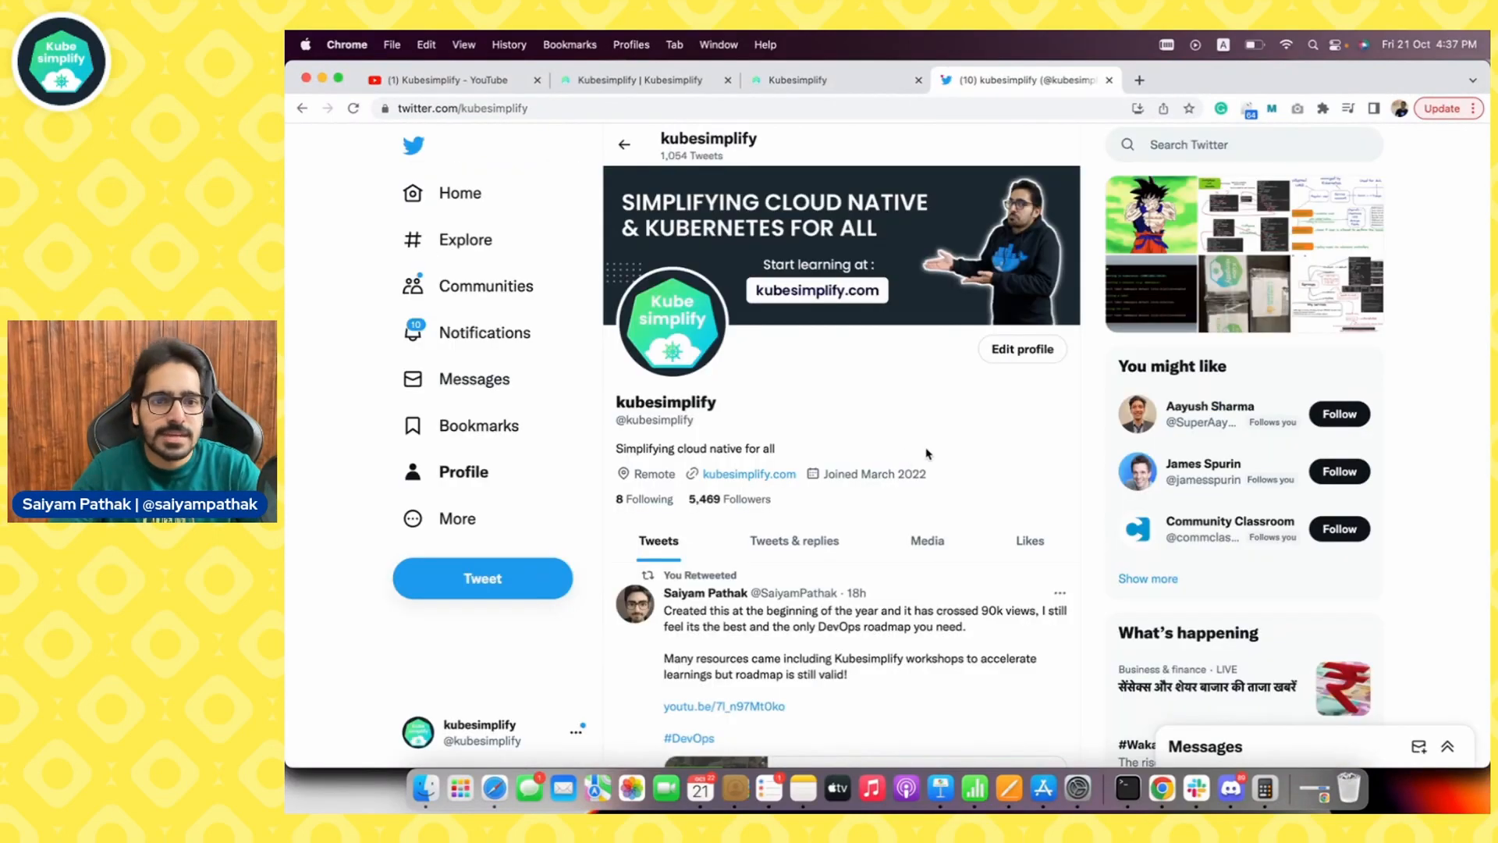
pyautogui.moveTo(685, 443)
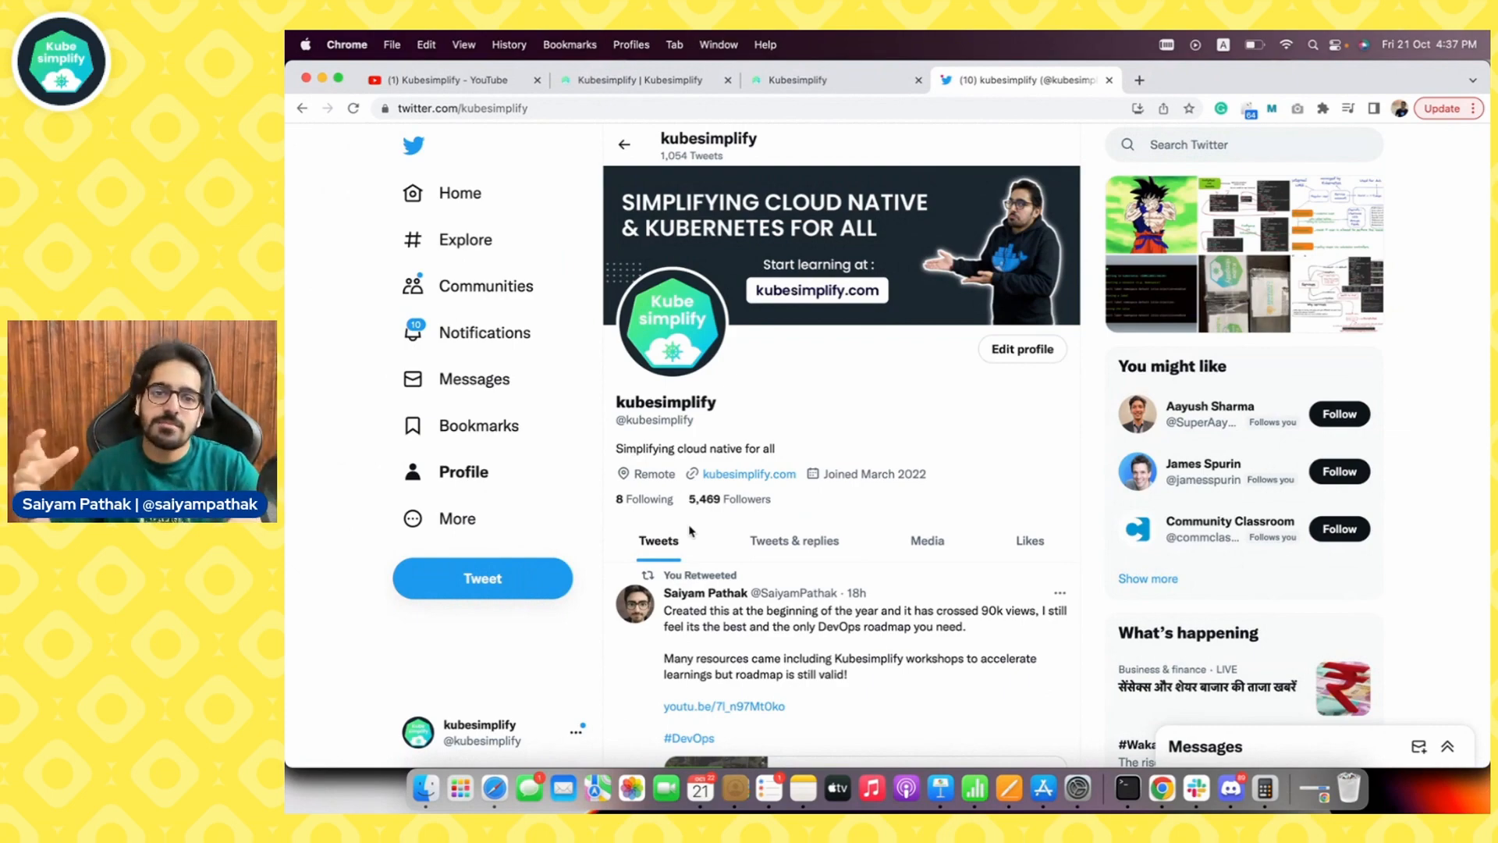
# View the kubesimplify Twitter profile with 1,054 tweets, 8 following and 5,469 followers
pyautogui.scroll(-3)
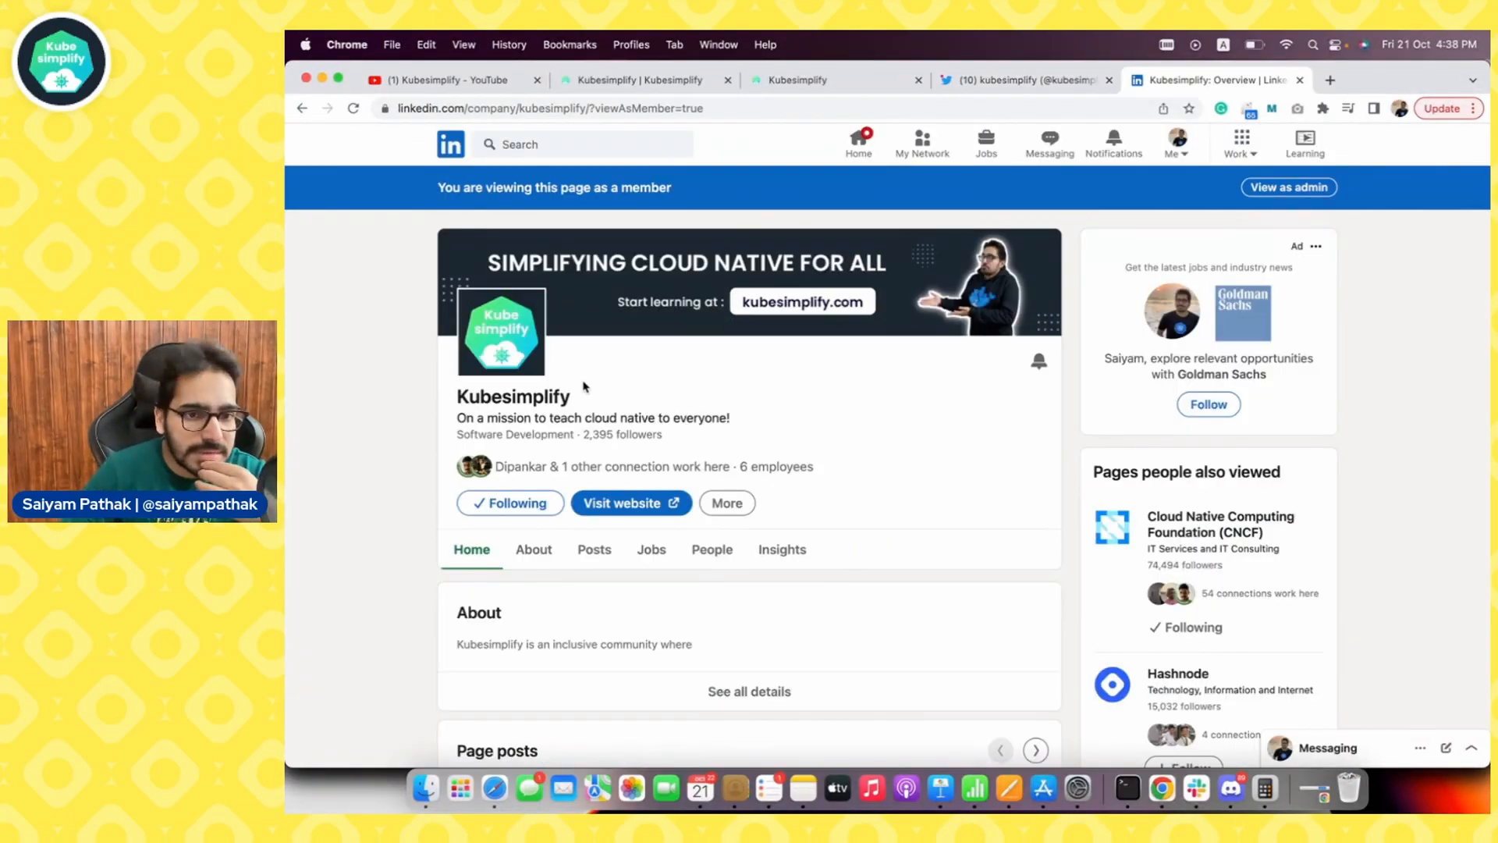
pyautogui.moveTo(631, 370)
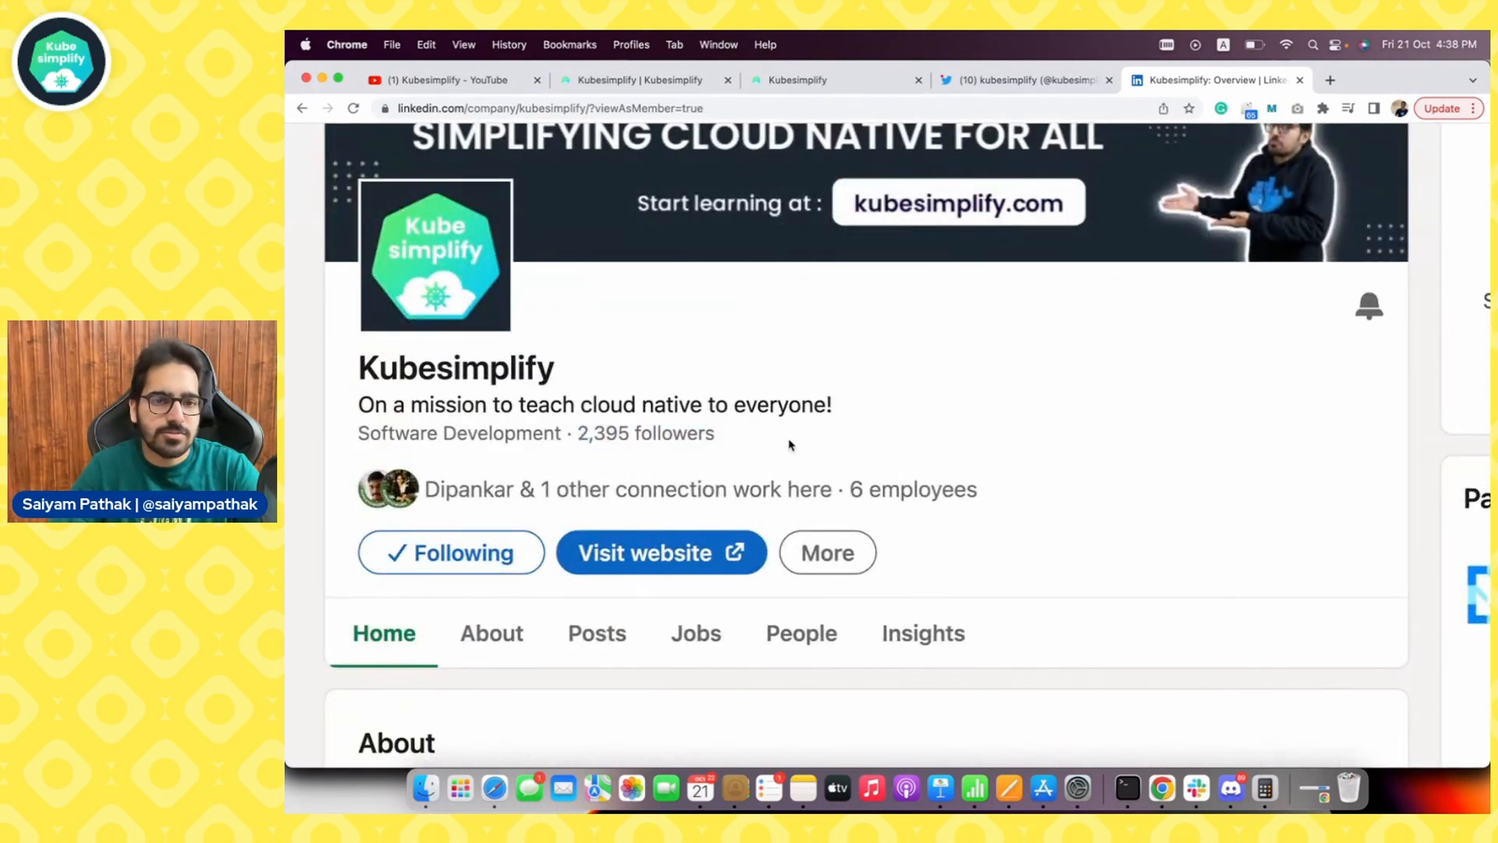
# Browse the Kubesimplify LinkedIn company page showing its mission line and 2,395 followers
pyautogui.scroll(-3)
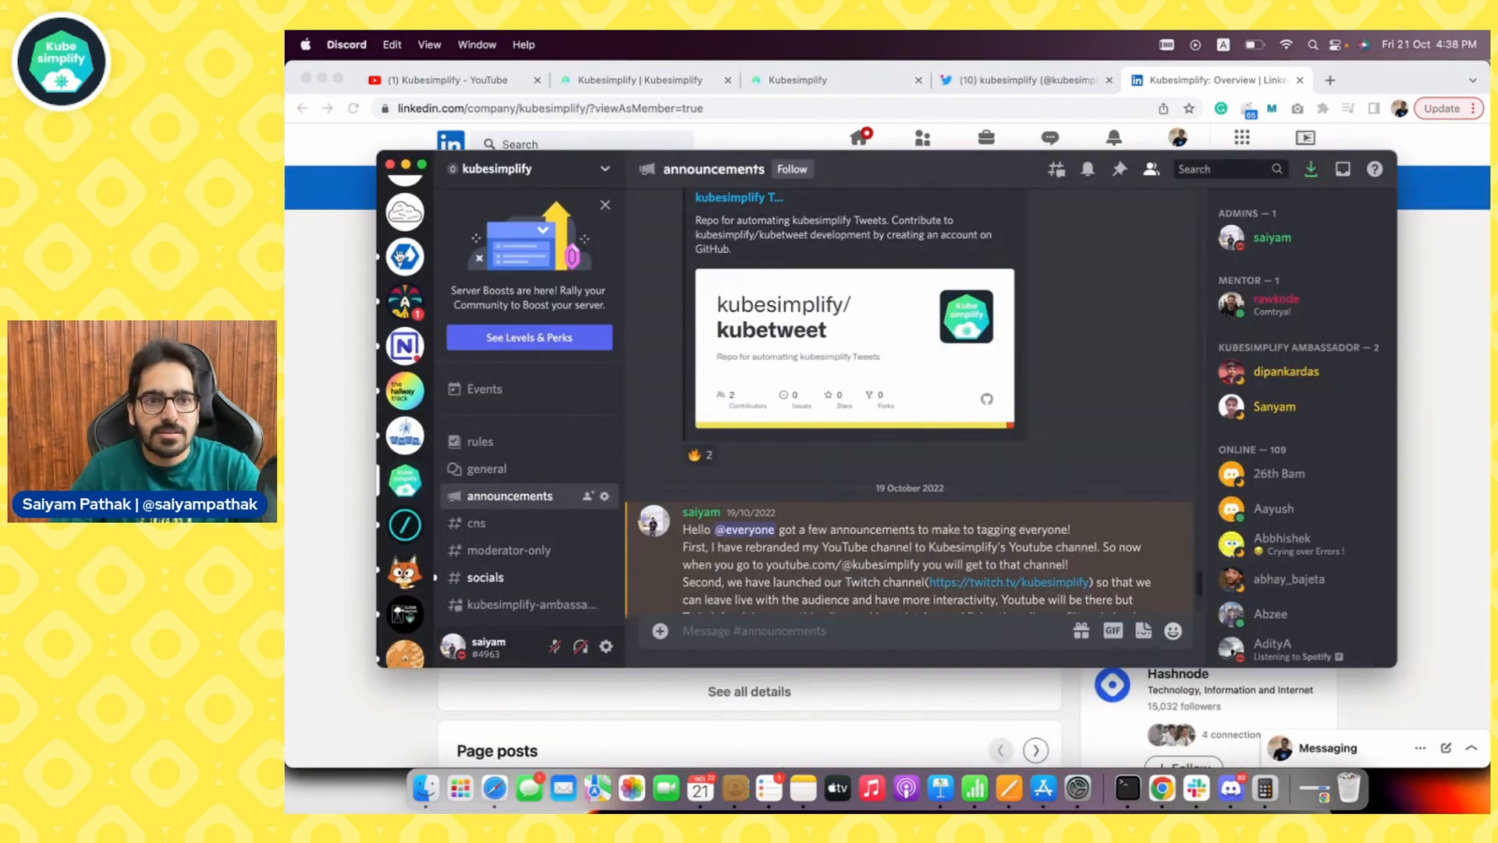
pyautogui.moveTo(908, 554)
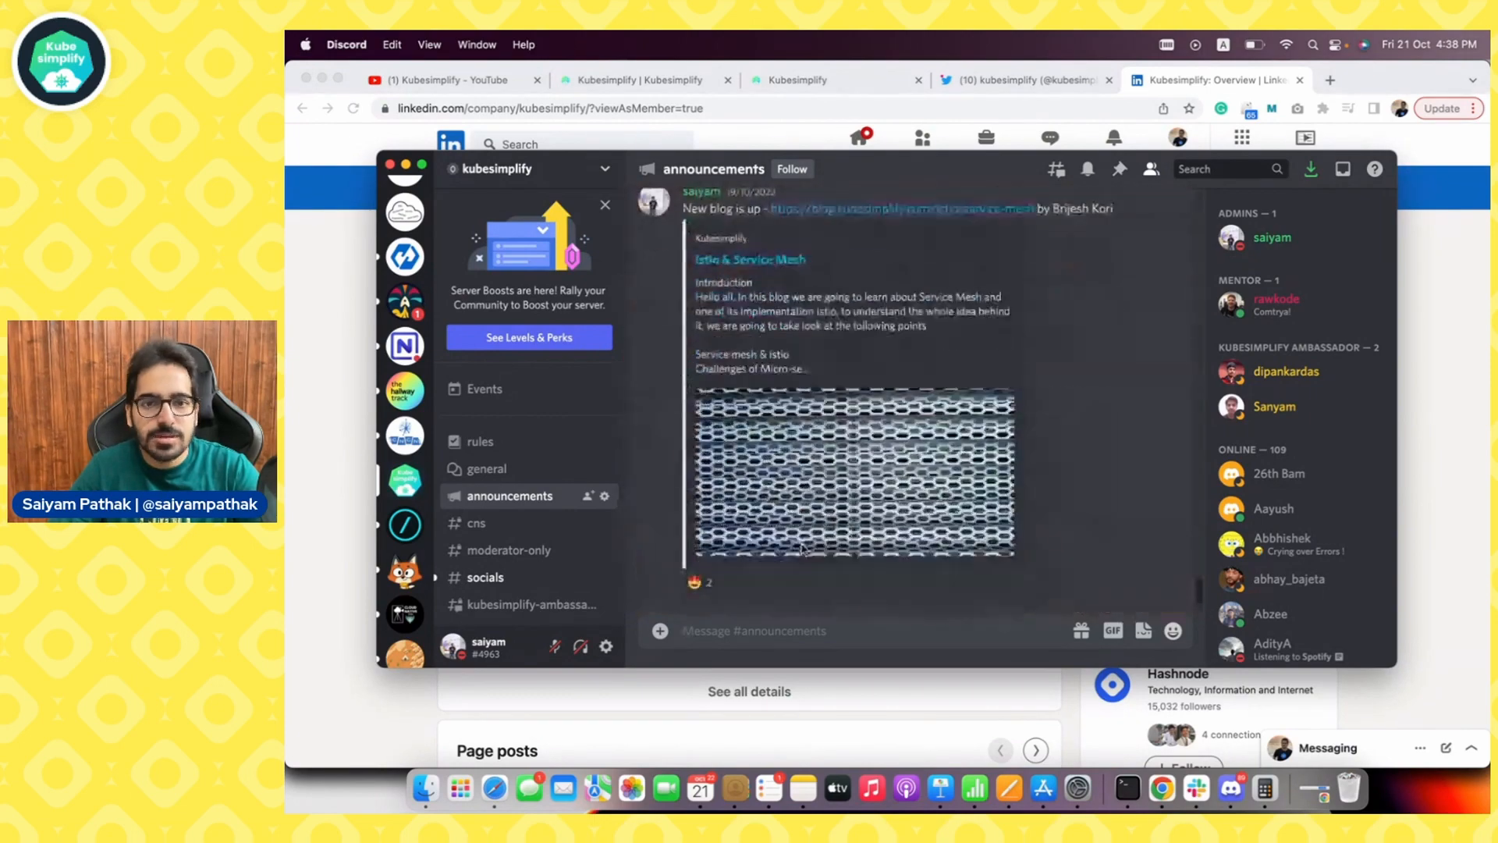
# Browse the #announcements channel and channel list to reach the #mini-projects channel
pyautogui.scroll(-3)
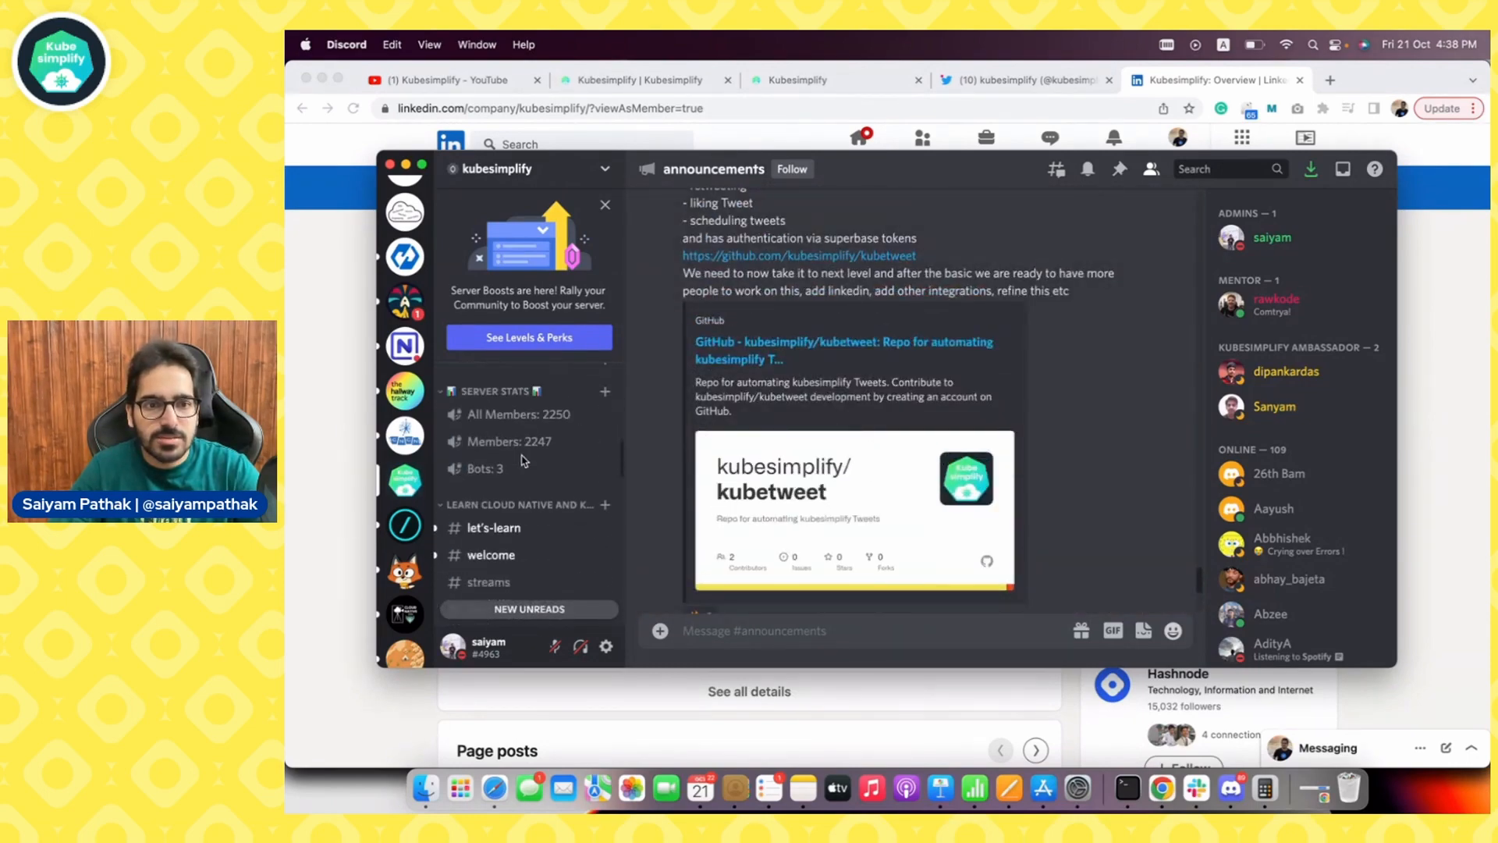
pyautogui.scroll(-3)
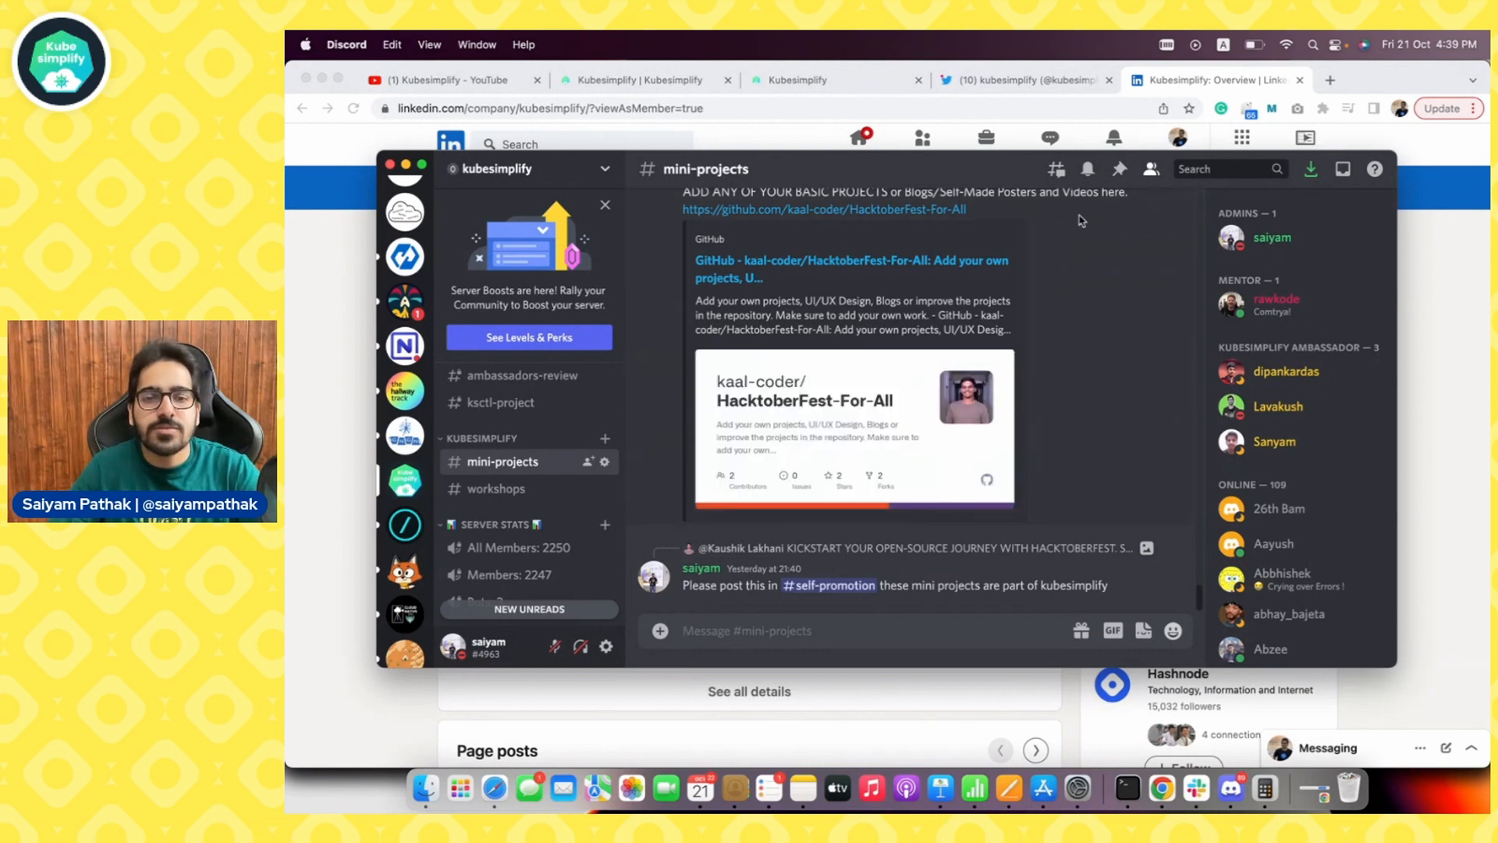
pyautogui.scroll(-3)
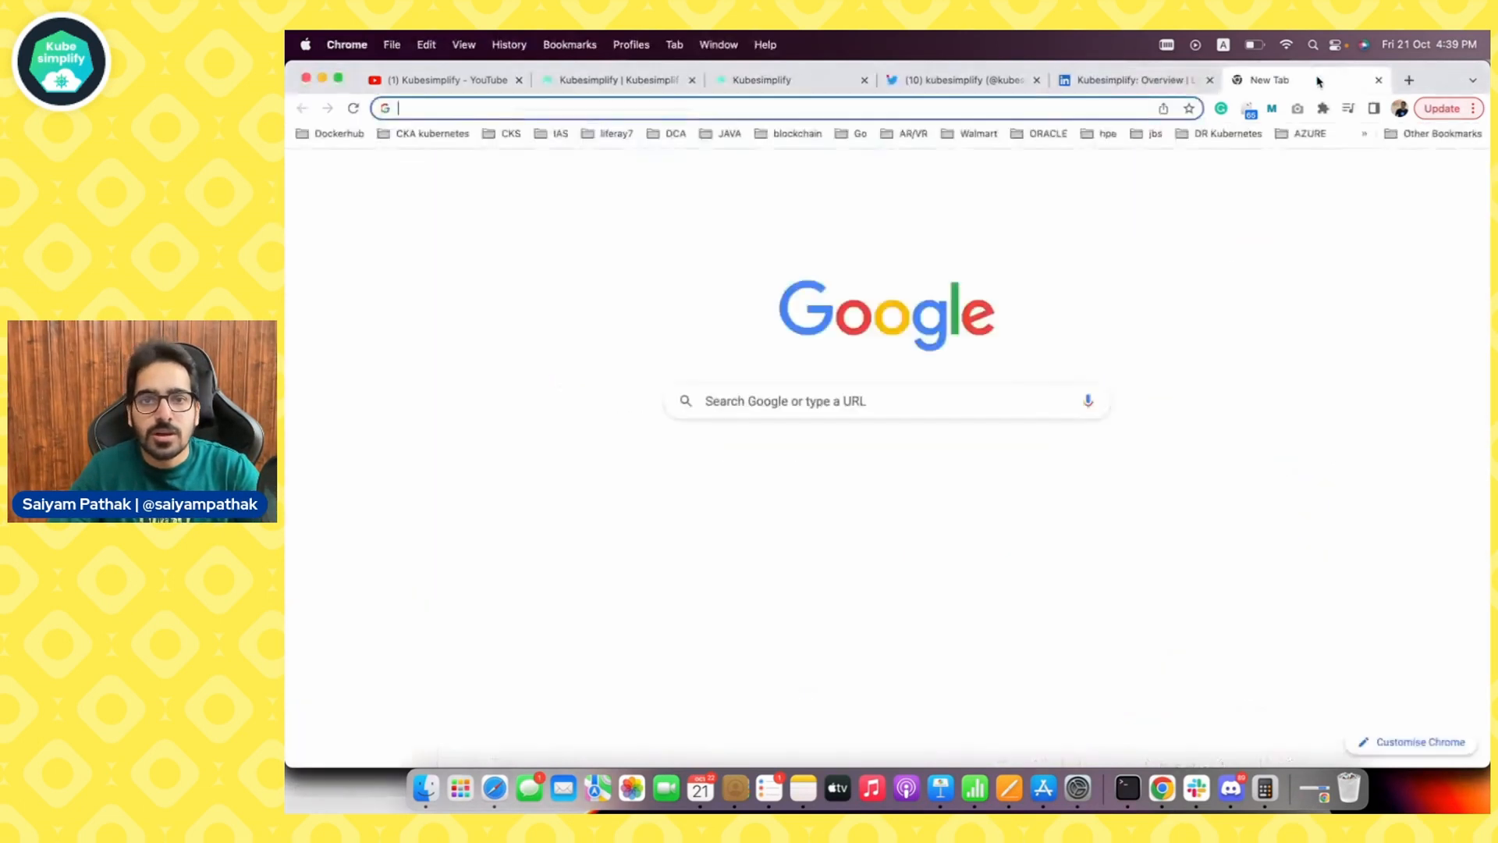
# Go to github.com/kubesimplify using the github.com address-bar suggestion
pyautogui.write('github.com')
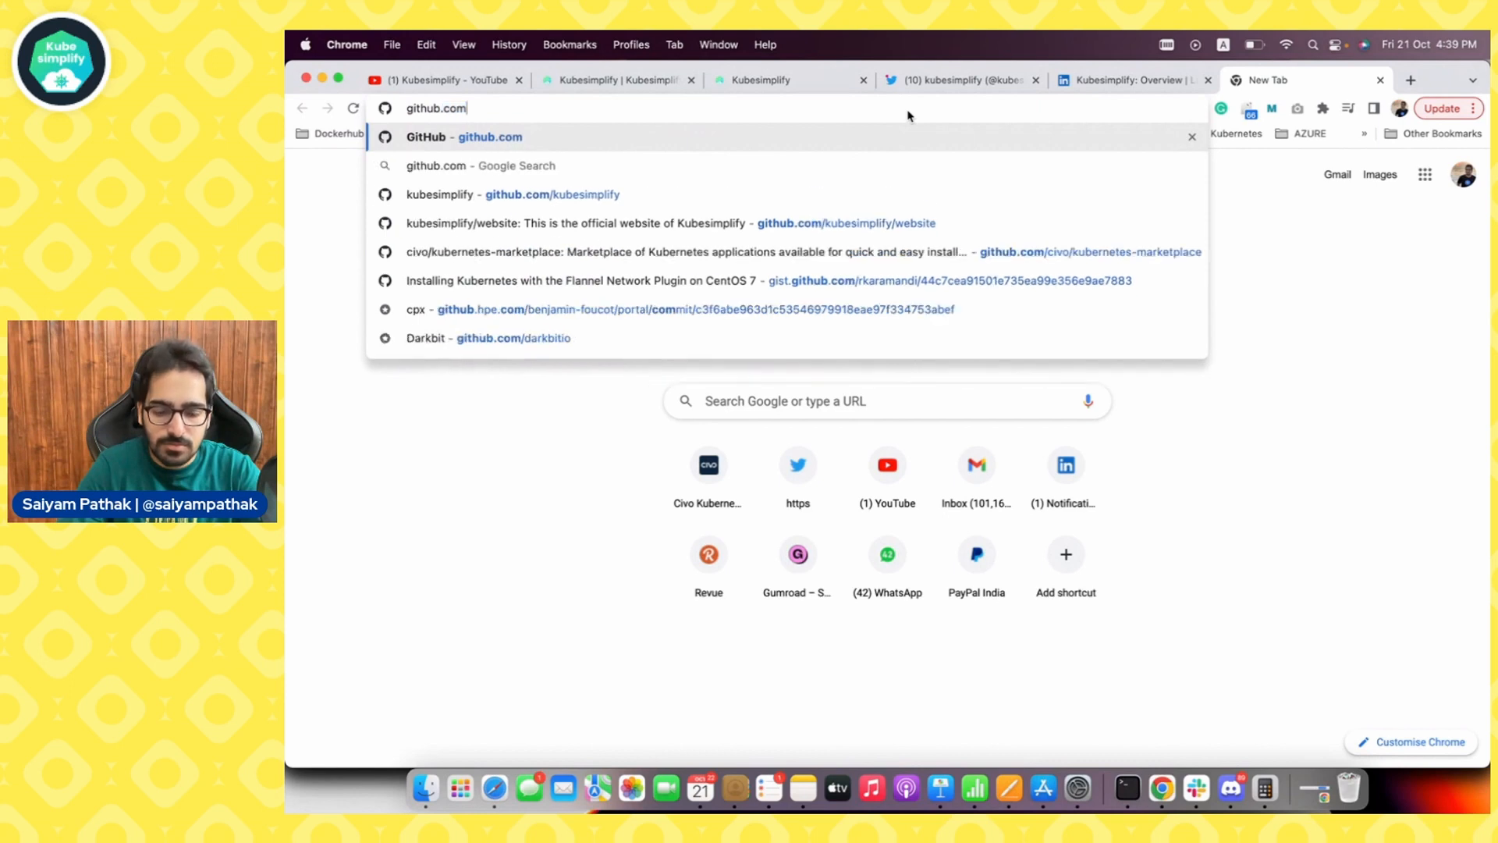
pyautogui.click(440, 194)
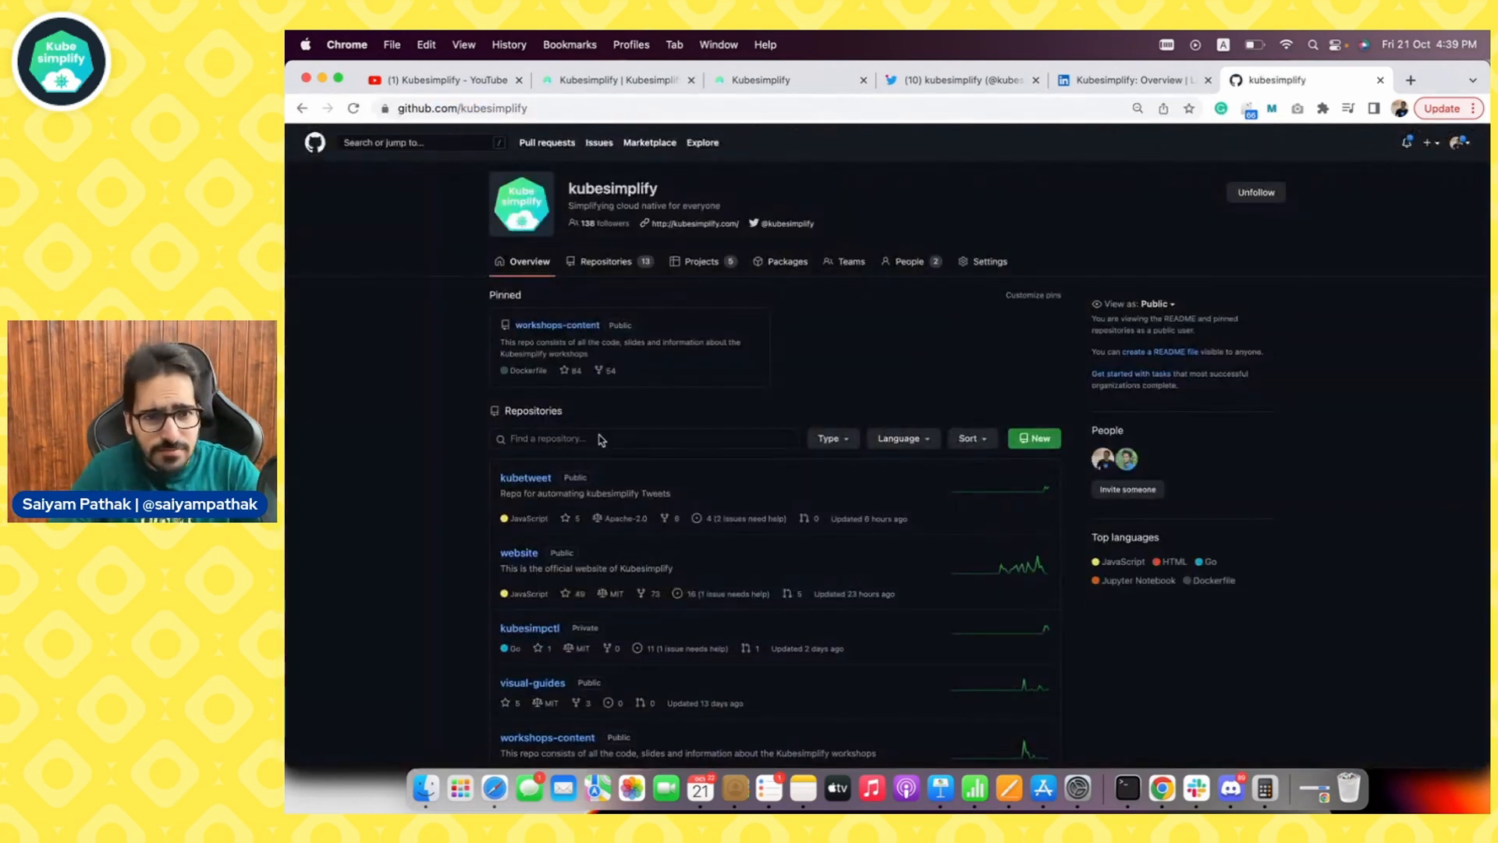
# Browse the overview and full list of 13 repositories, then return to LinkedIn
pyautogui.scroll(-3)
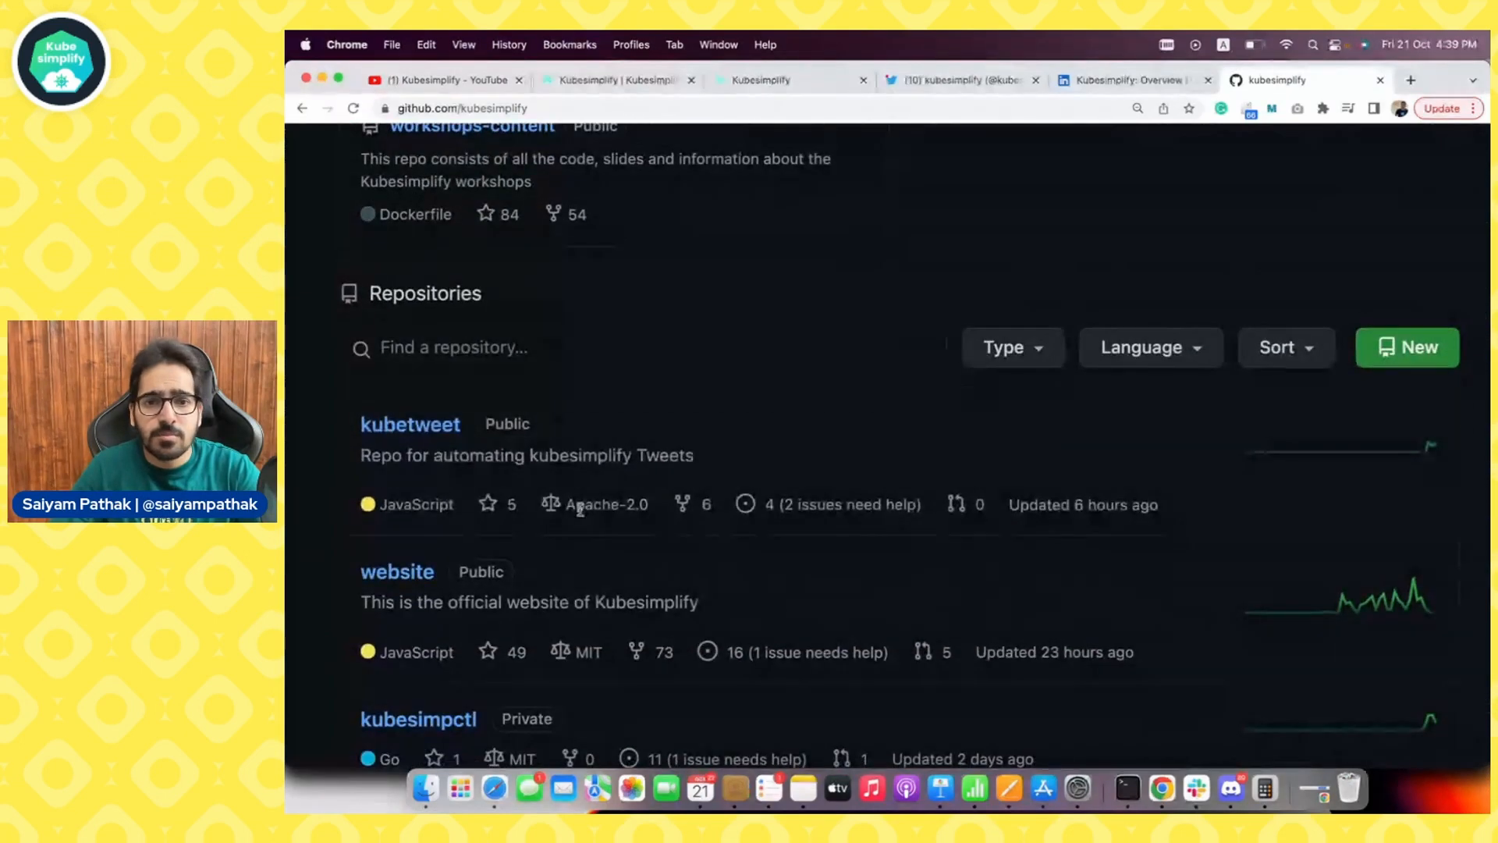
pyautogui.scroll(-3)
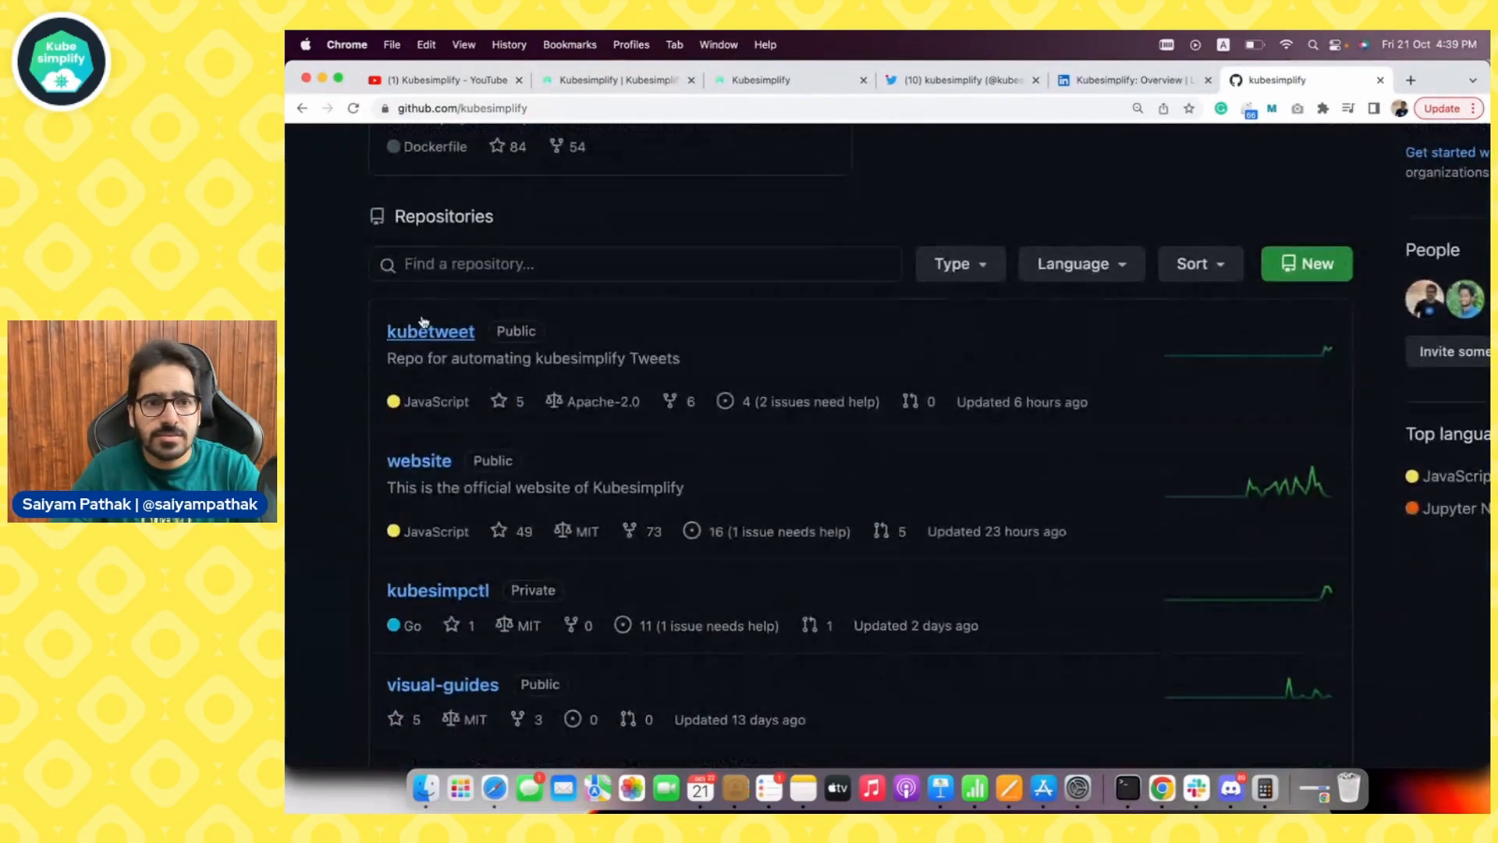
pyautogui.doubleClick(449, 359)
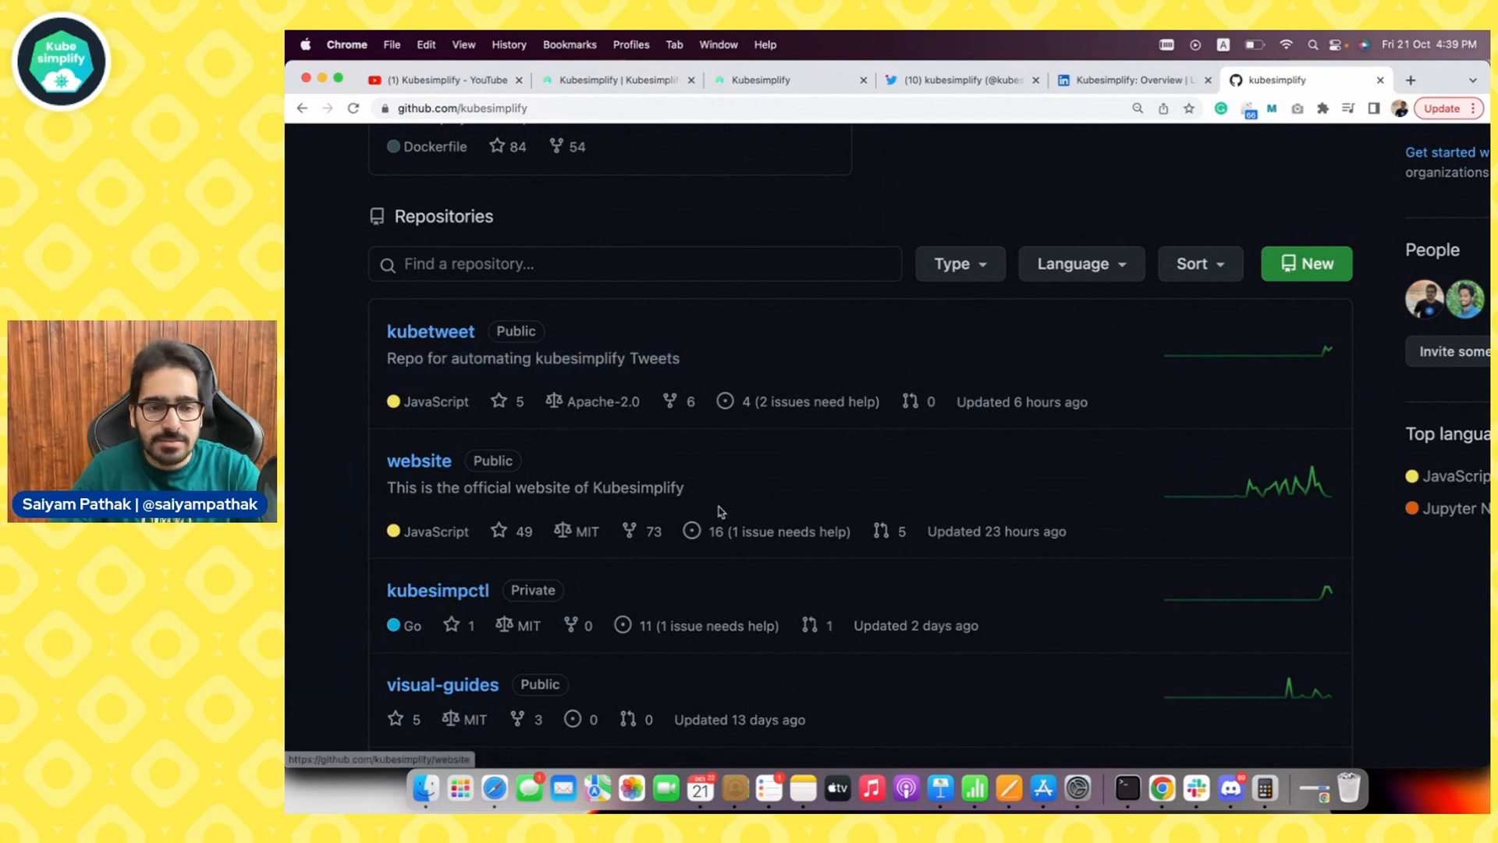
pyautogui.scroll(-3)
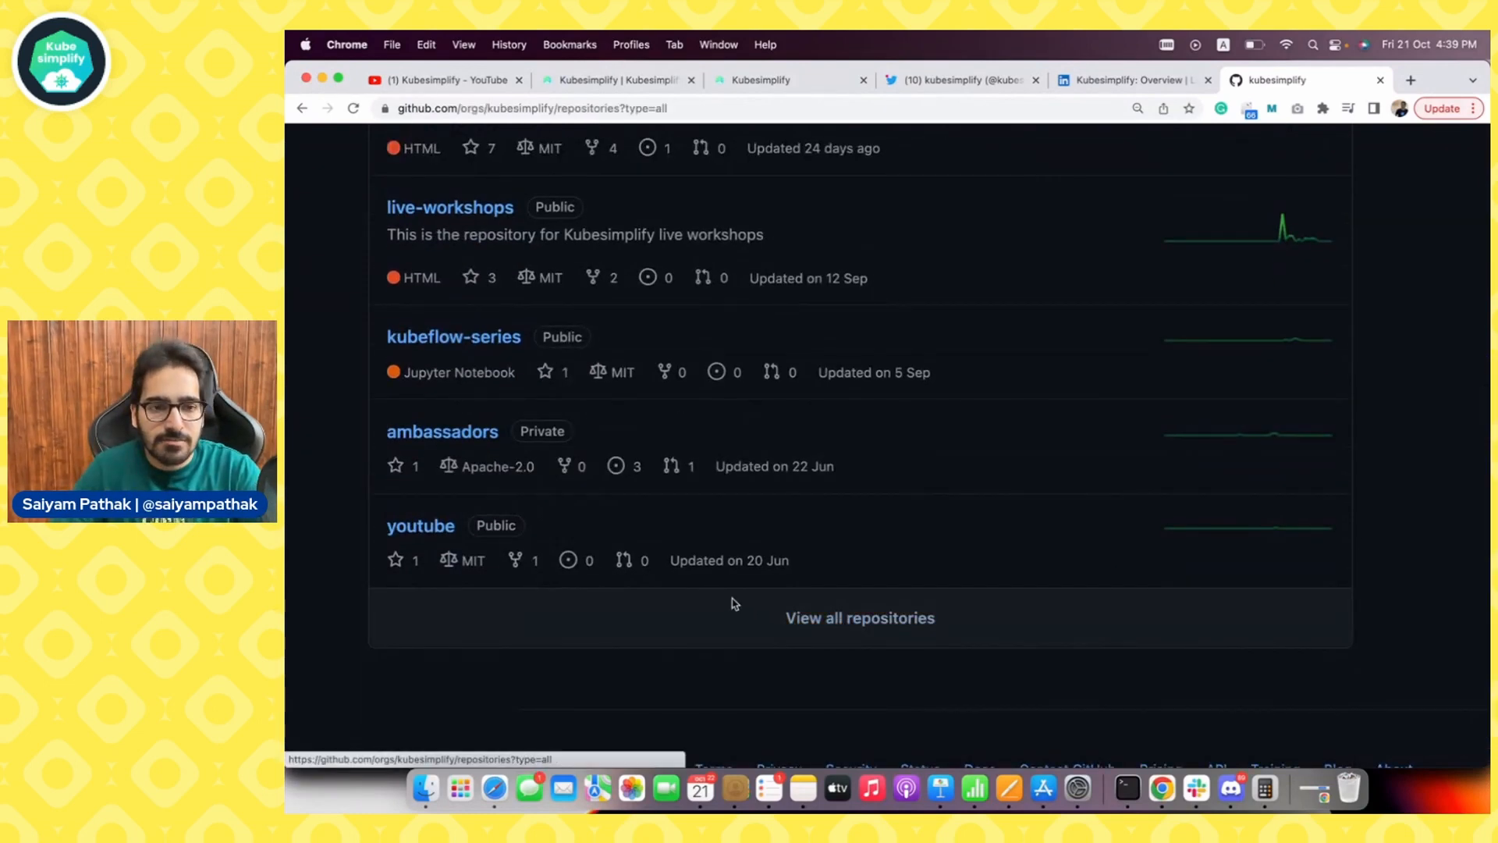
pyautogui.scroll(-3)
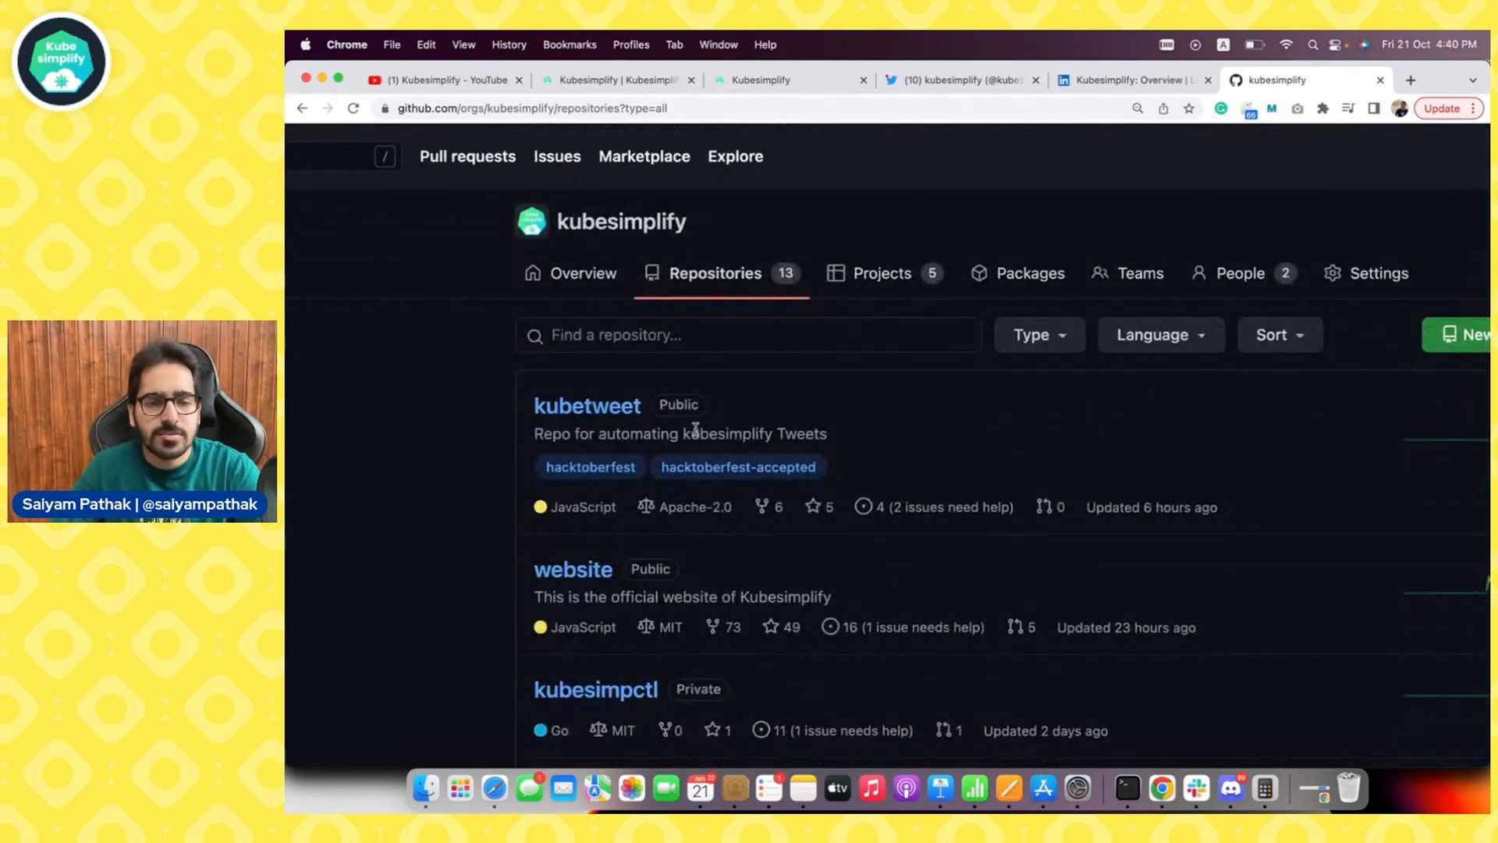
pyautogui.moveTo(1135, 79)
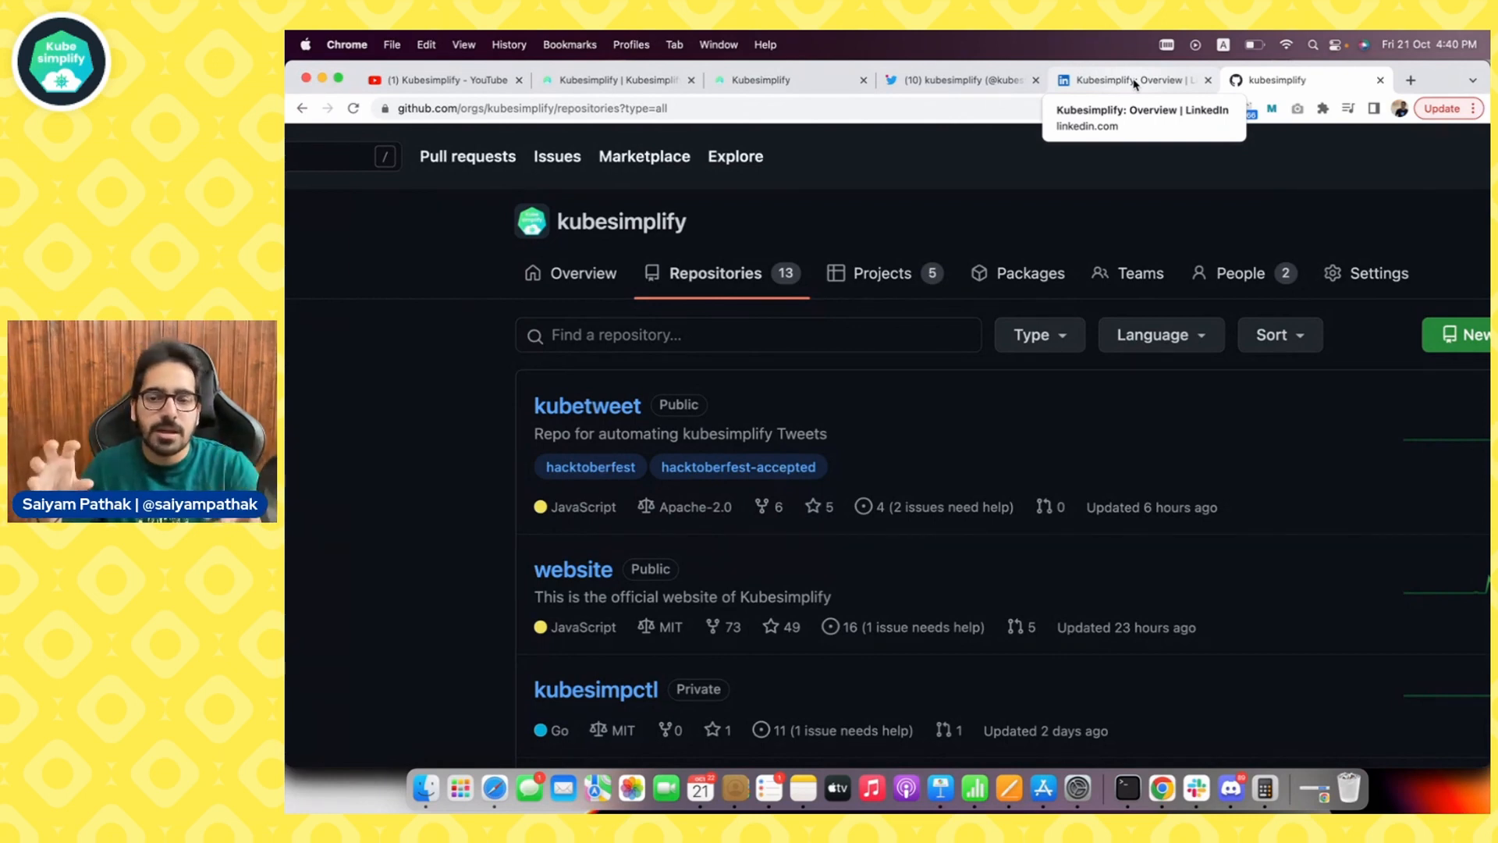
pyautogui.click(1127, 80)
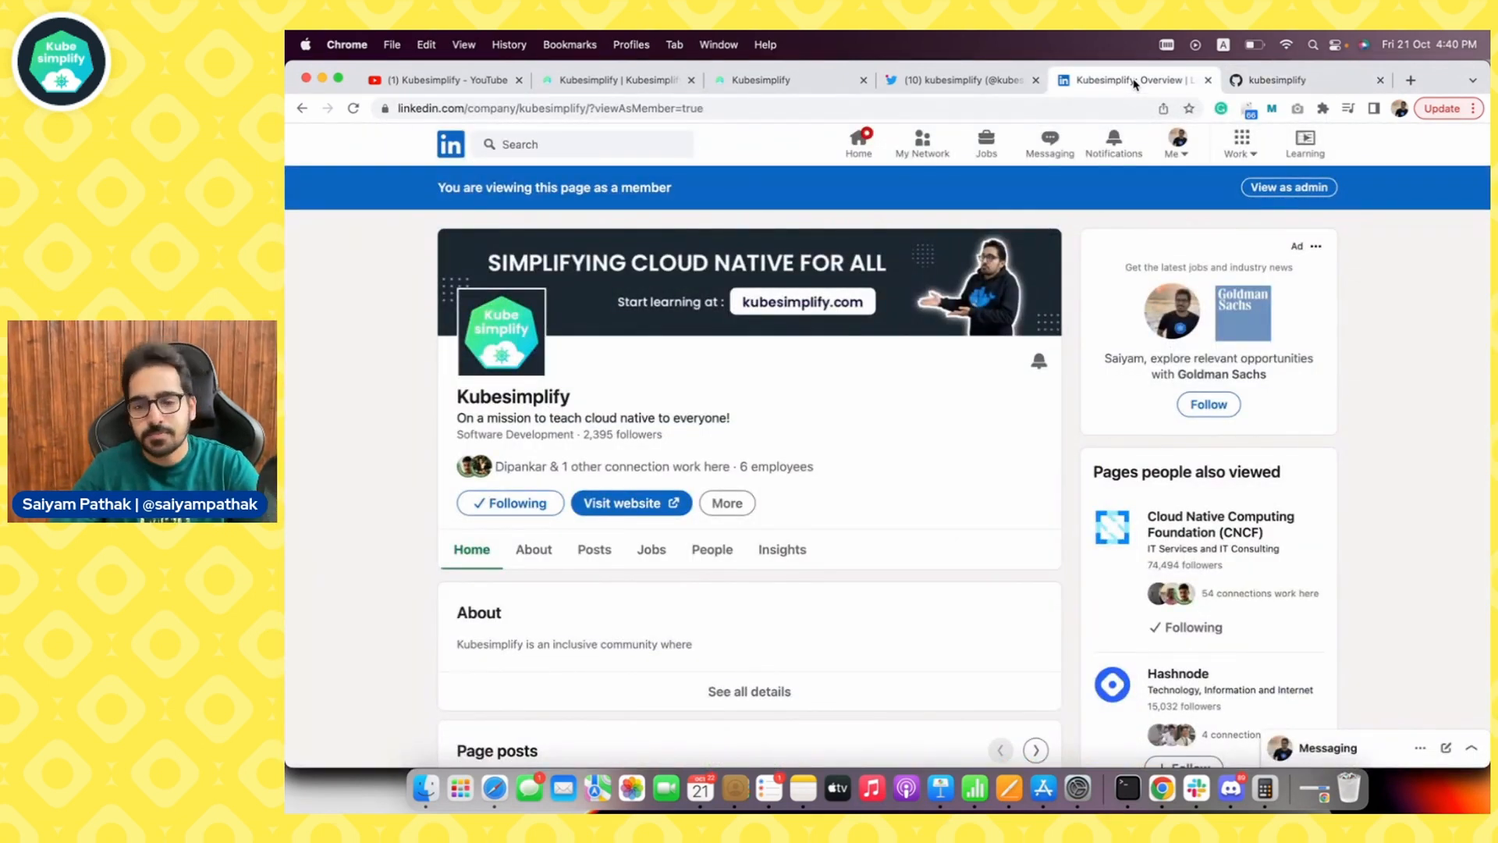
# Bring the Kubesimplify LinkedIn company page back into view to talk over it
pyautogui.click(1318, 80)
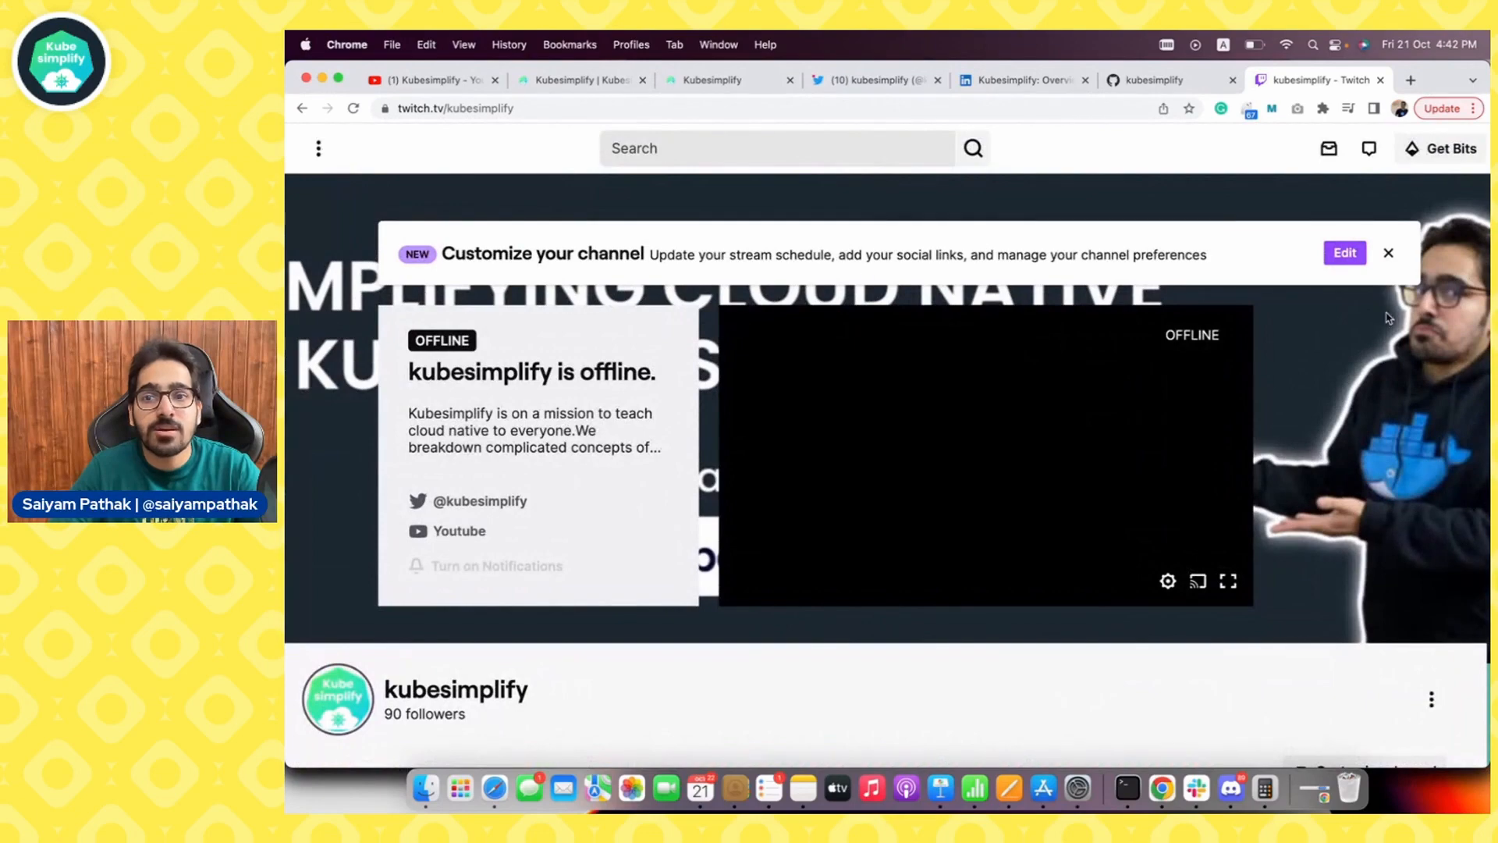
# Scroll the offline kubesimplify Twitch channel page to its Home, About, Schedule and Videos sections
pyautogui.scroll(-3)
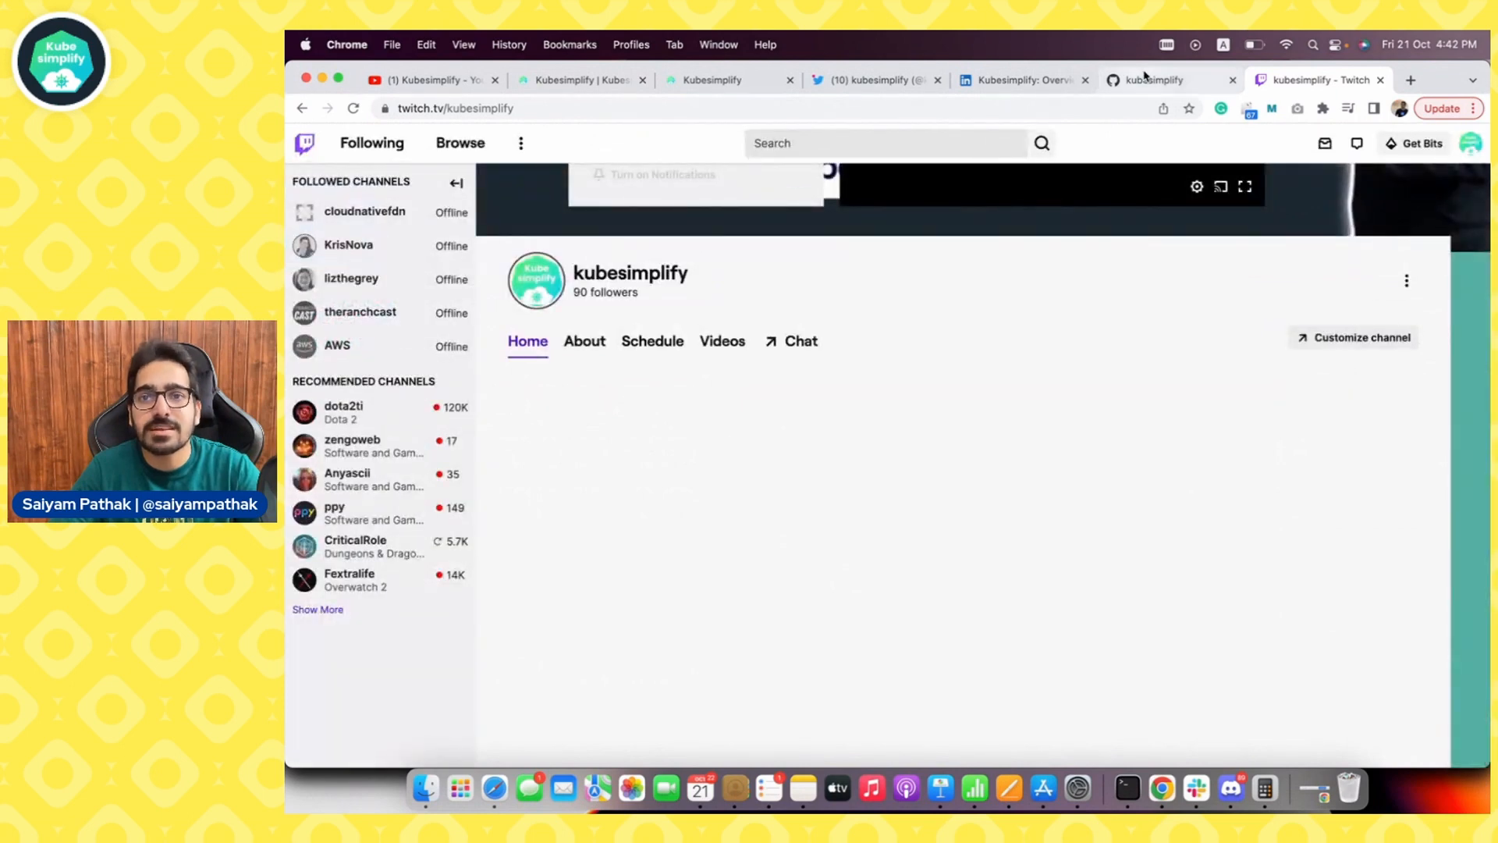
pyautogui.moveTo(1285, 259)
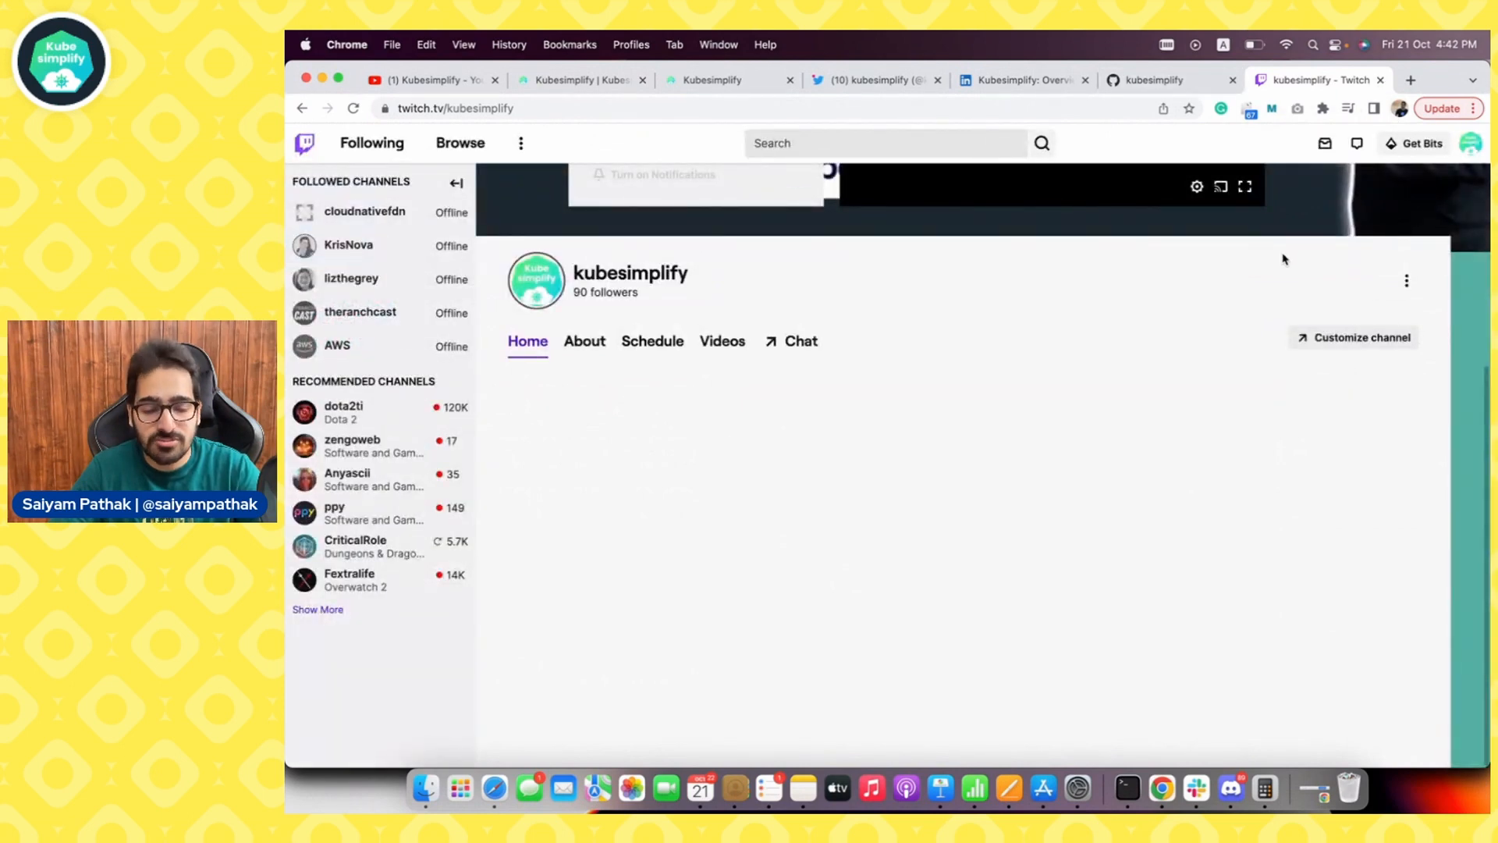